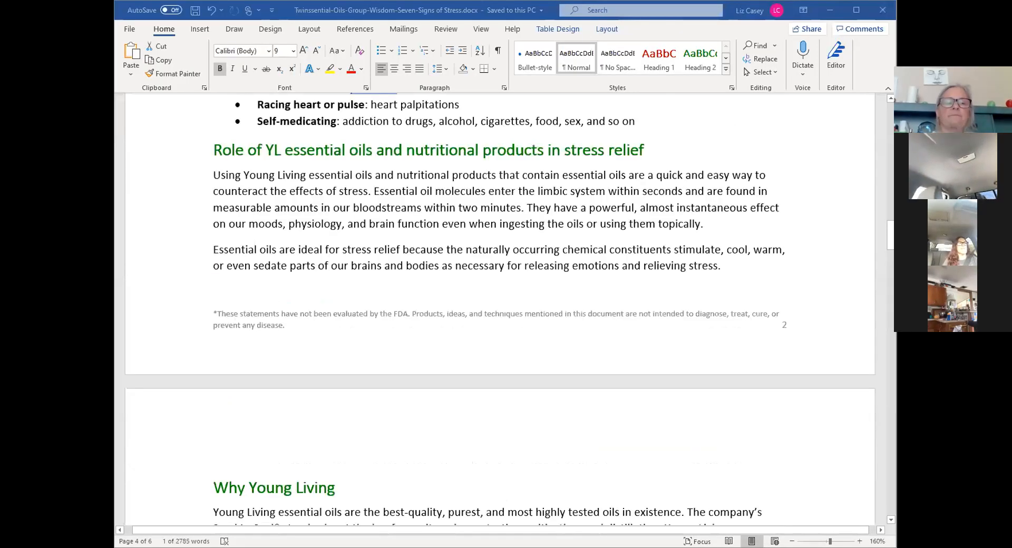
Maximize the Word window and scroll up to the 'What is stress?' opening section.
scroll(up, 3)
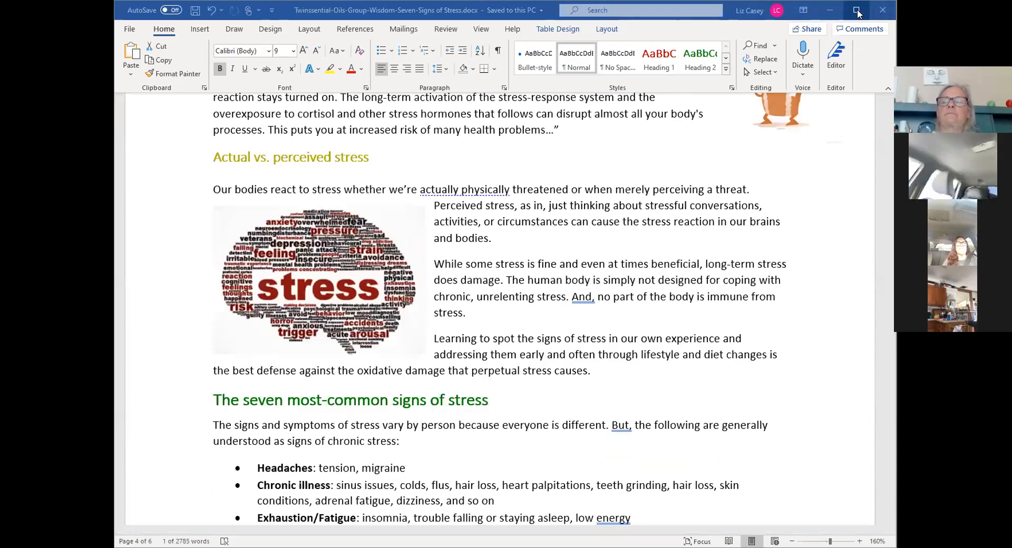
click(858, 9)
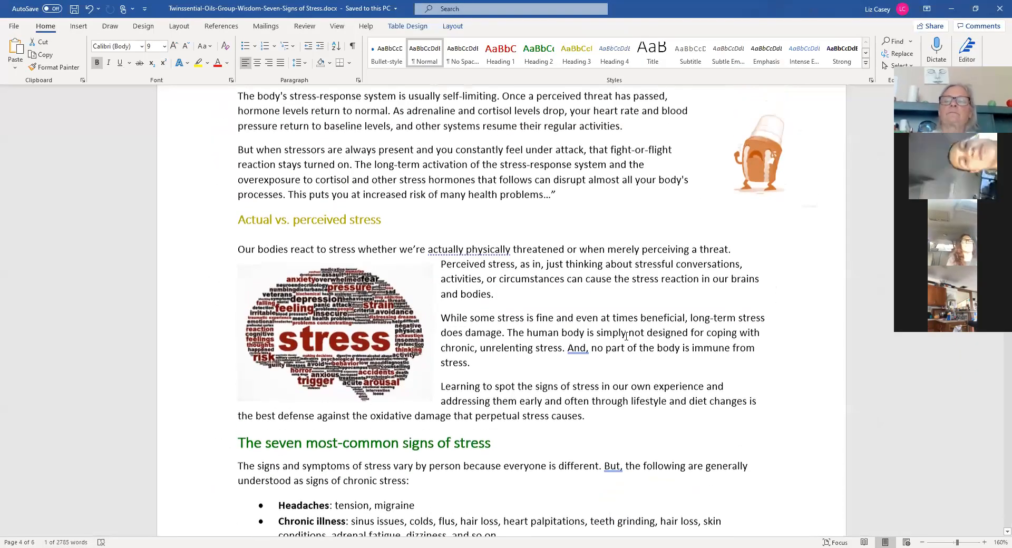
scroll(up, 3)
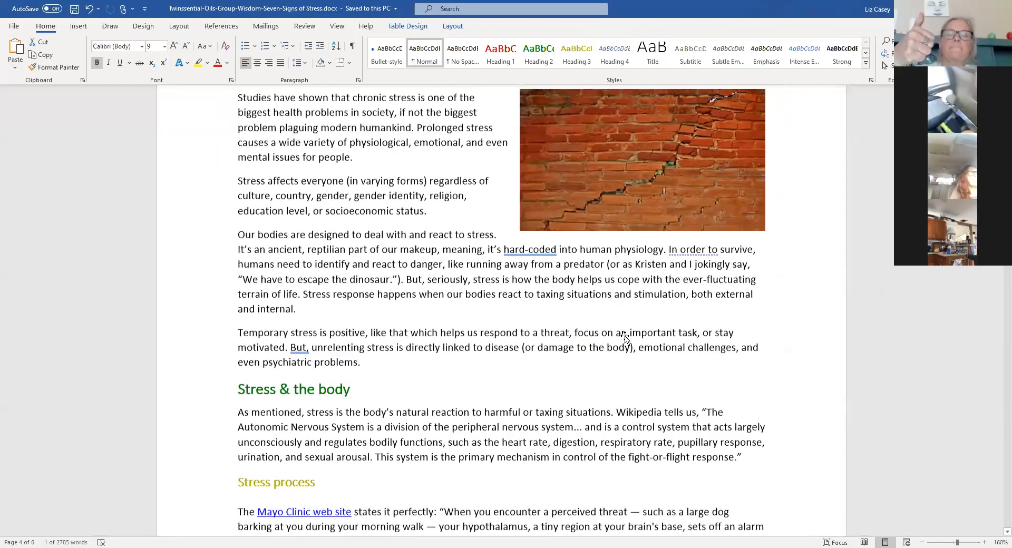
scroll(up, 3)
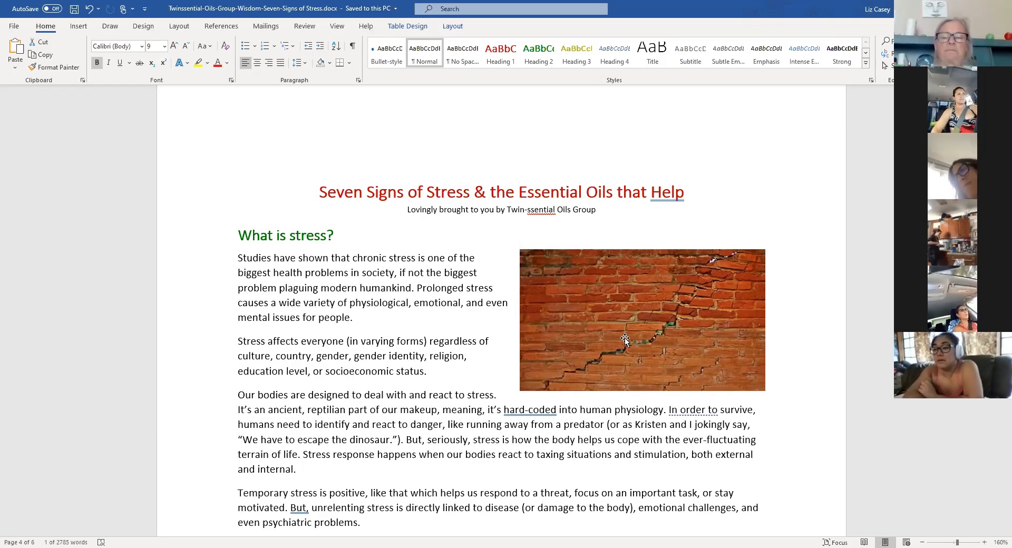
scroll(down, 3)
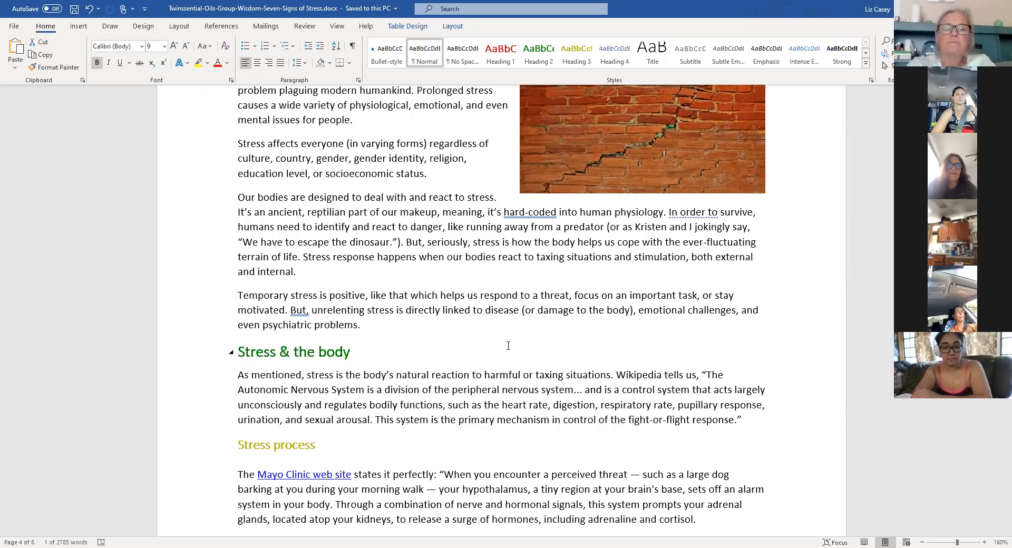
mouse_move(514, 344)
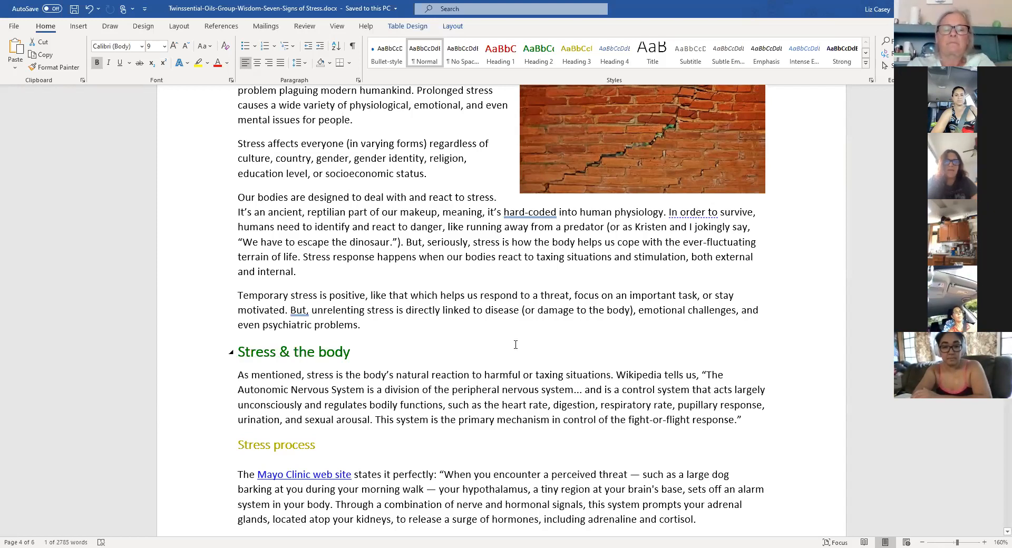
scroll(down, 3)
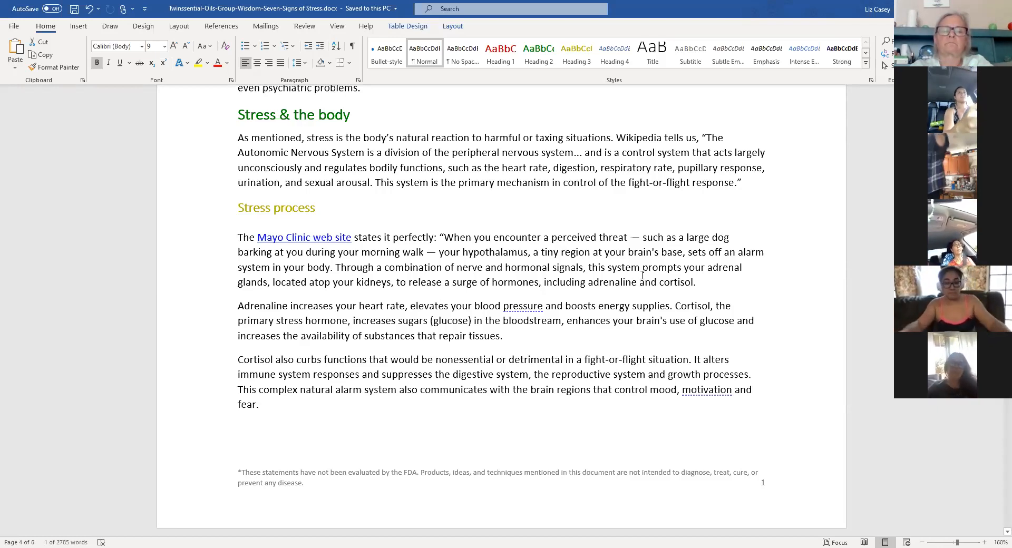
scroll(down, 3)
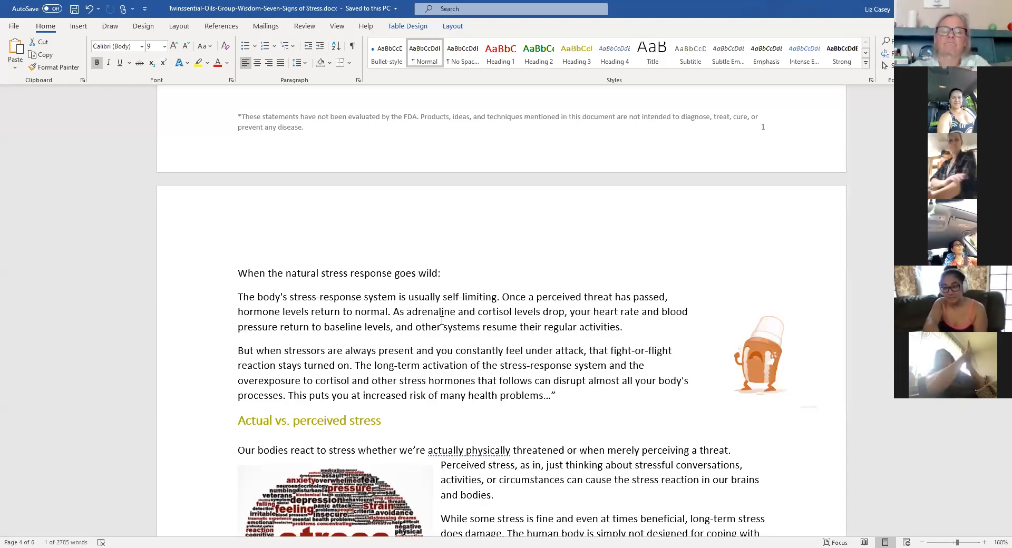
scroll(down, 3)
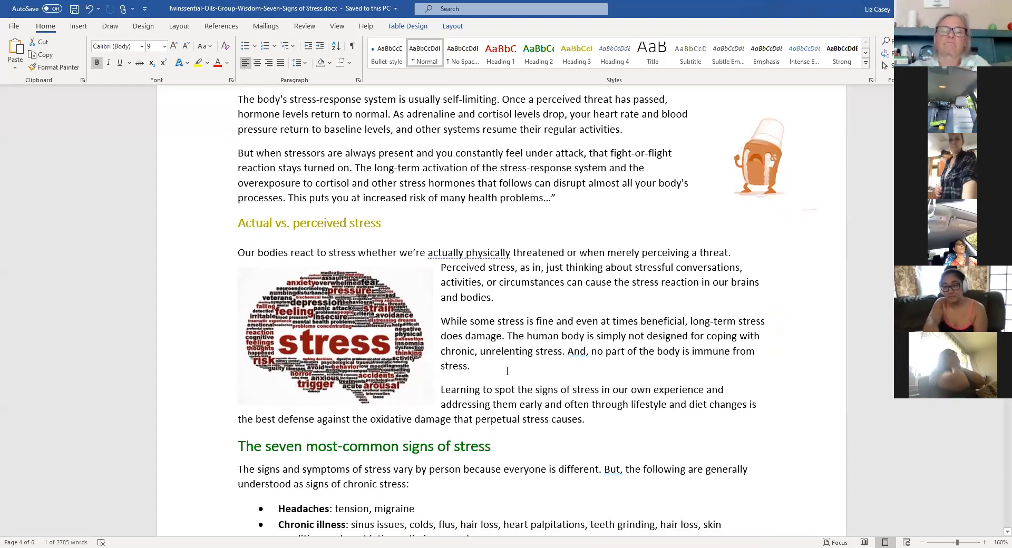
scroll(down, 3)
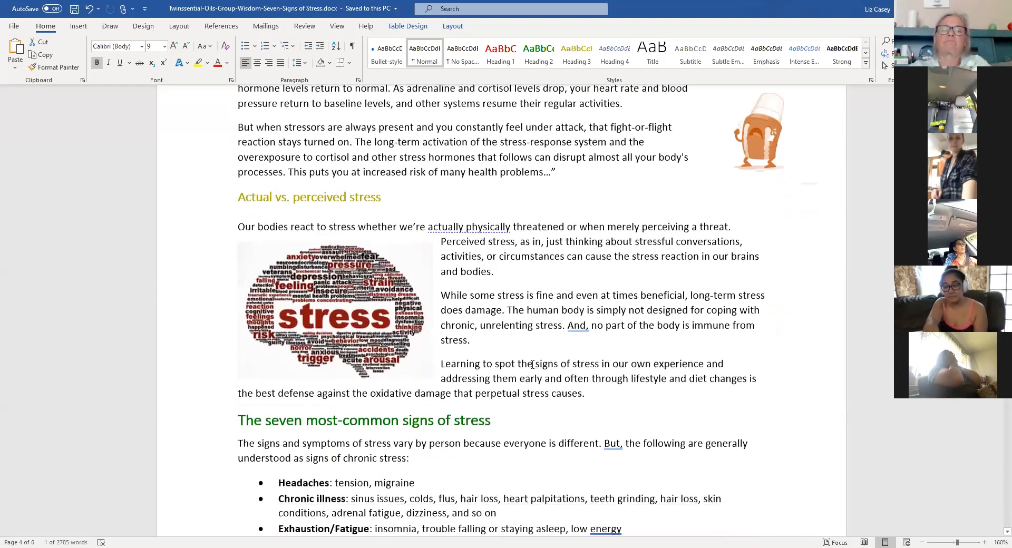
scroll(down, 3)
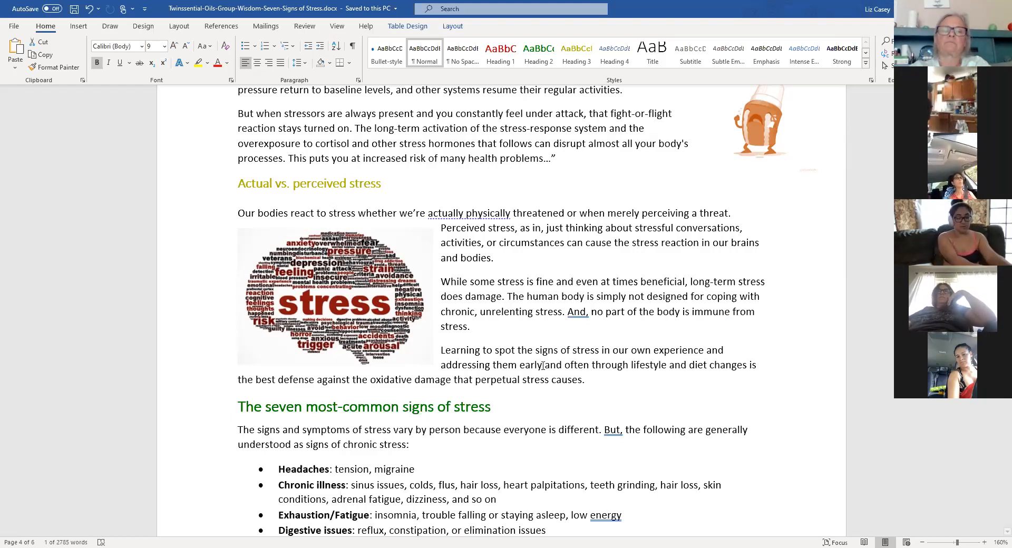
scroll(down, 3)
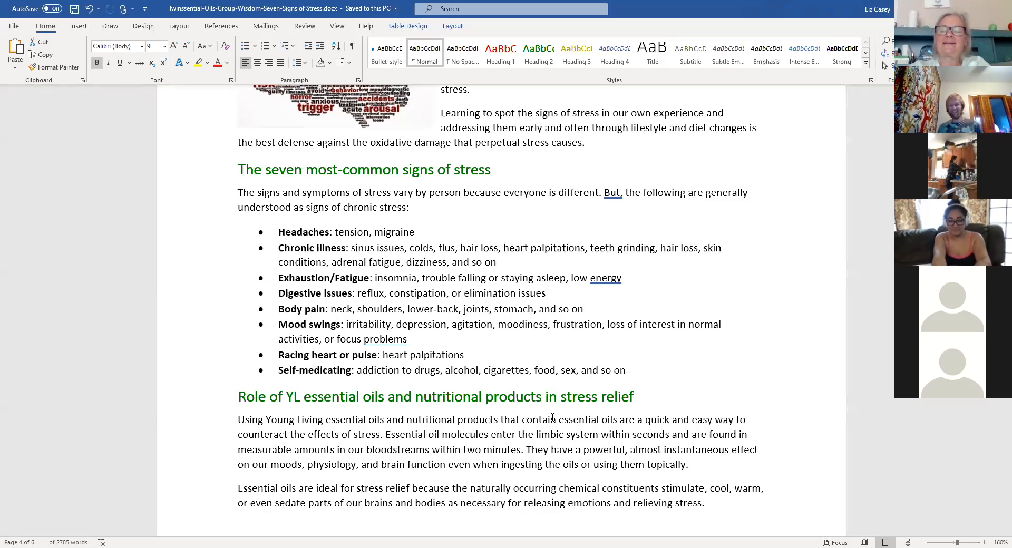
scroll(down, 3)
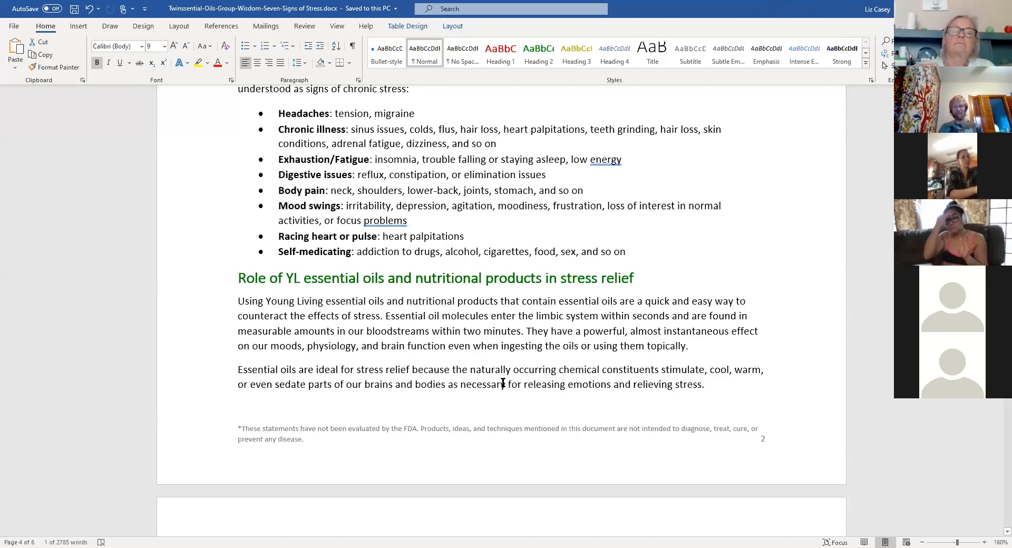
scroll(down, 3)
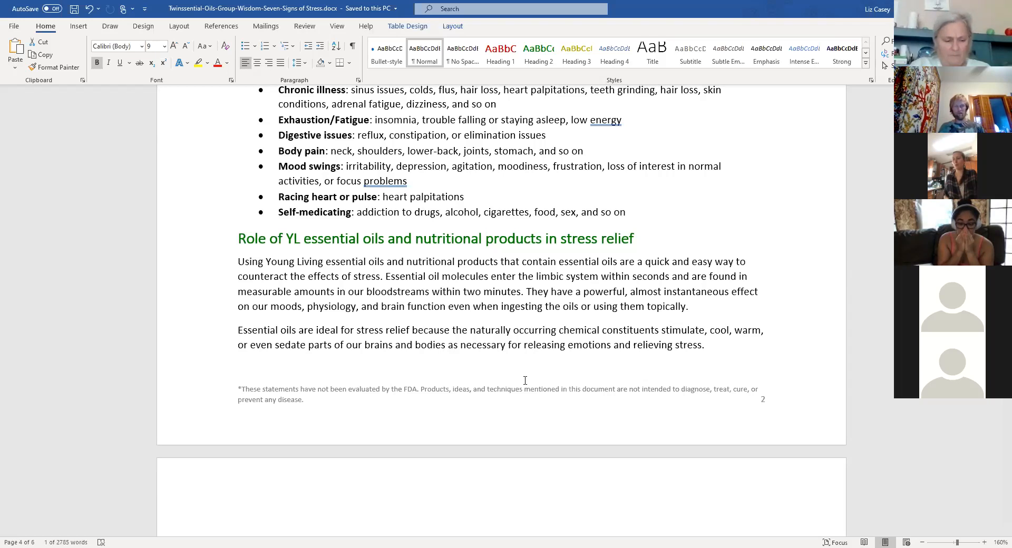
scroll(down, 3)
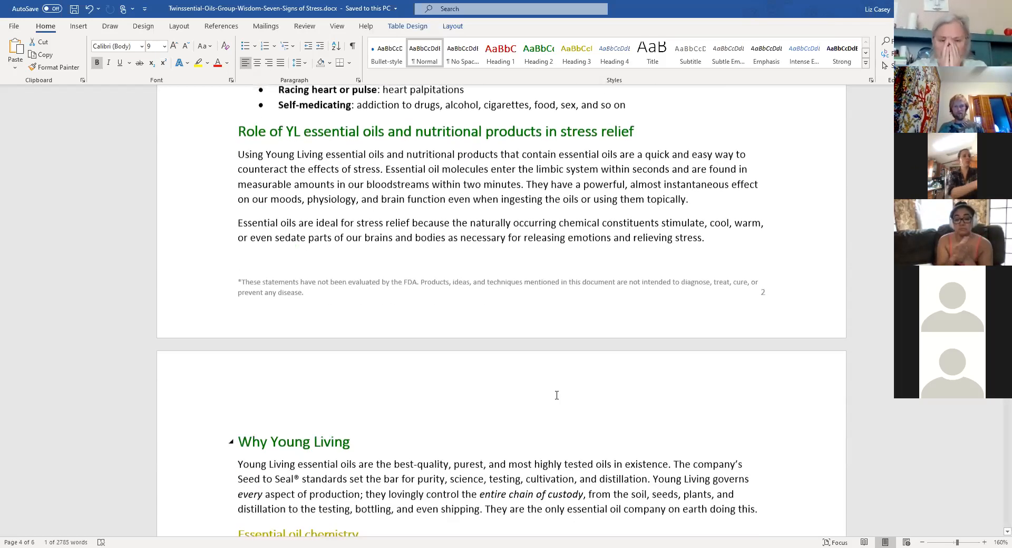
scroll(down, 3)
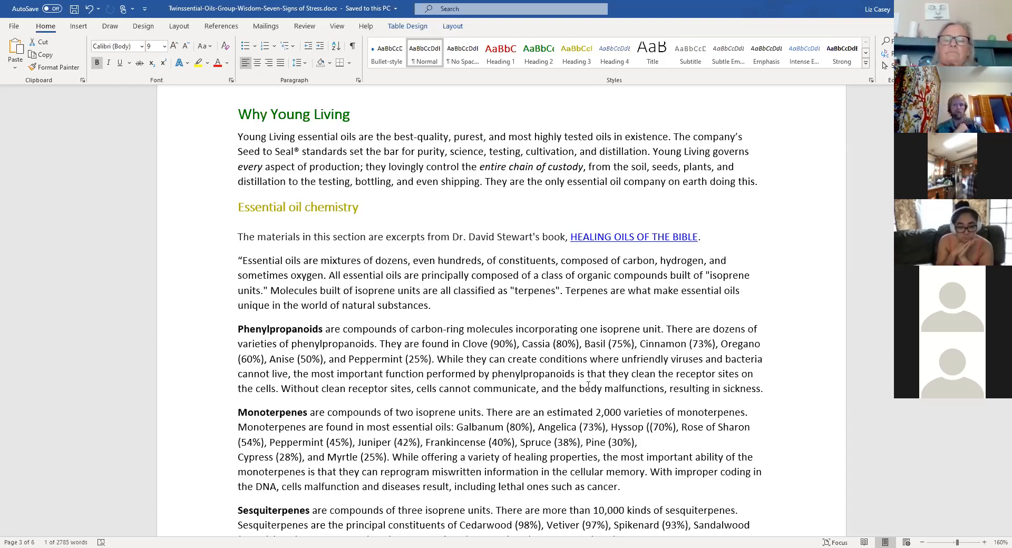
scroll(down, 3)
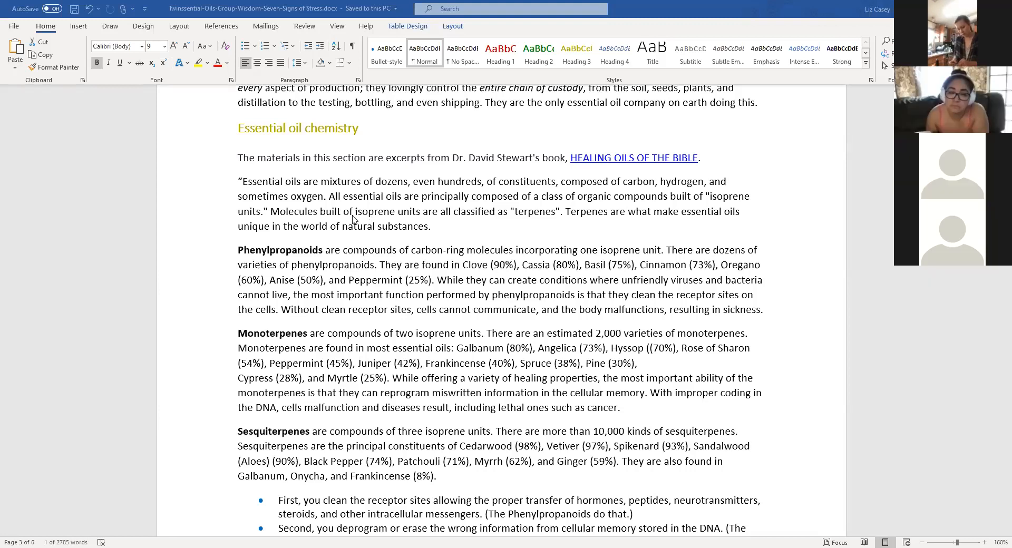
mouse_move(232, 297)
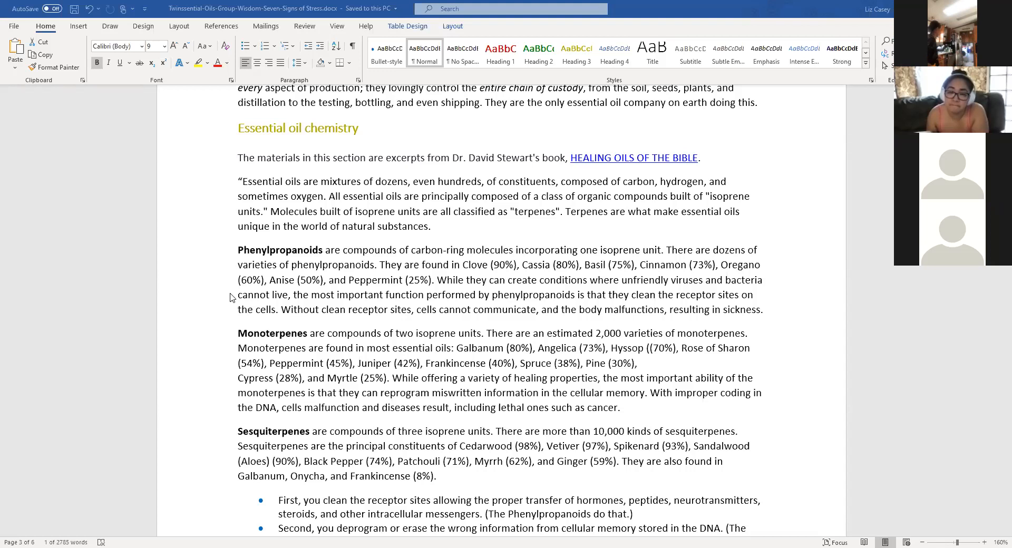
mouse_move(358, 279)
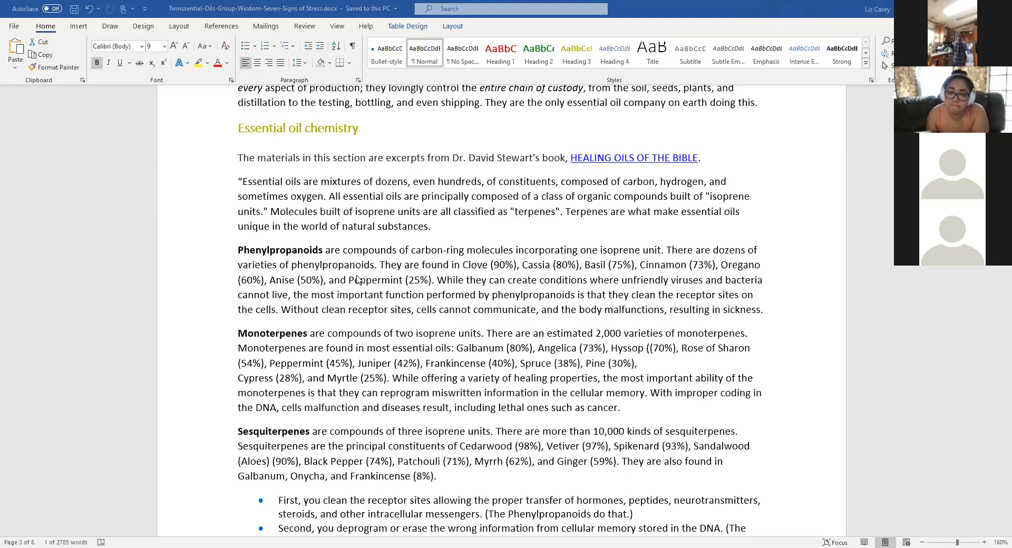
mouse_move(439, 189)
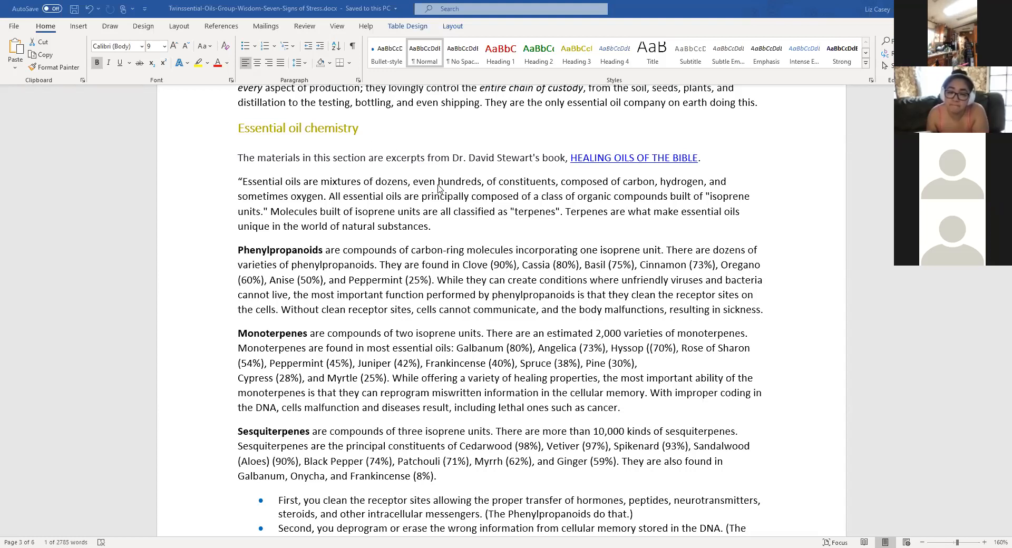
mouse_move(300, 337)
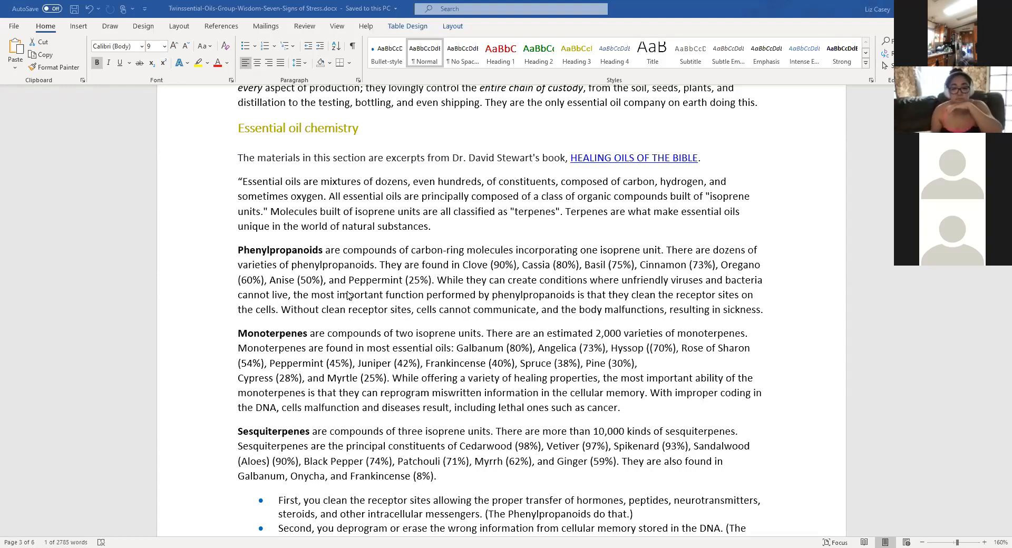
Scroll down to the bulleted First/Second/Third receptor-site steps below Sesquiterpenes.
scroll(down, 3)
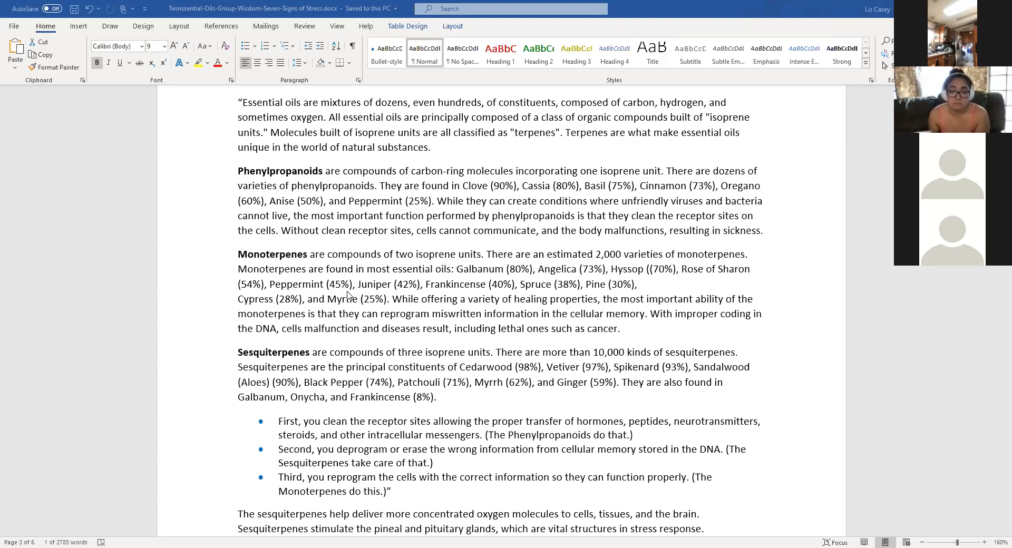
scroll(down, 3)
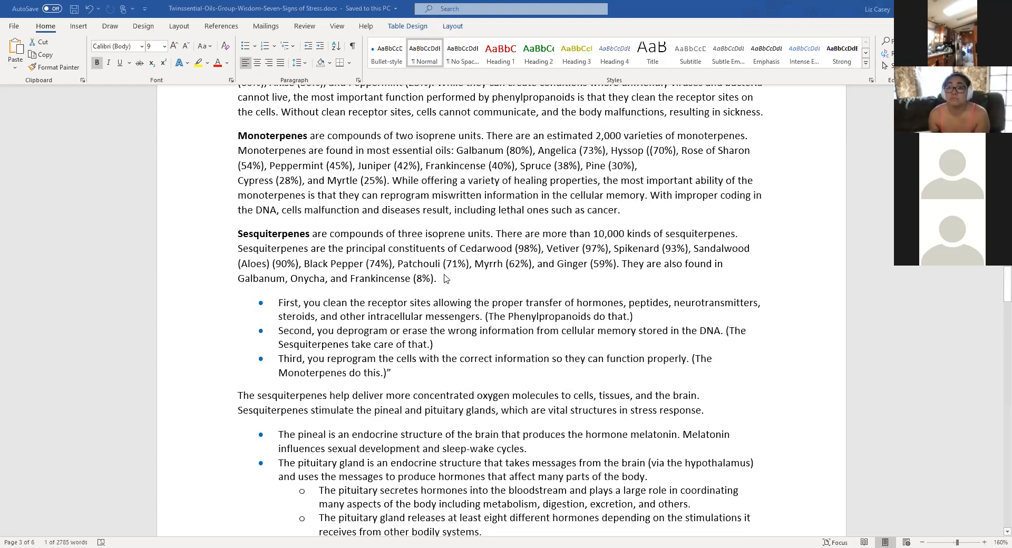
scroll(down, 3)
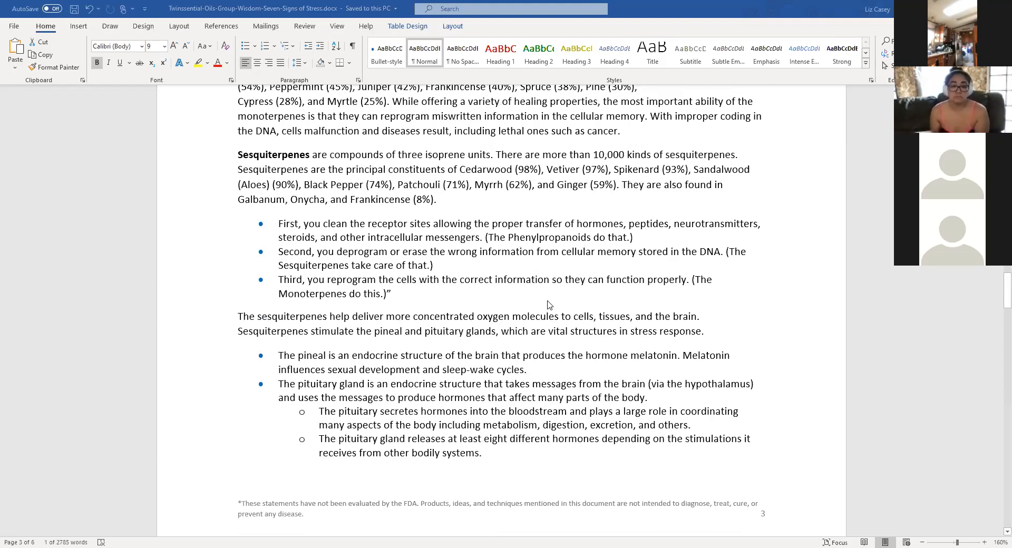
mouse_move(553, 303)
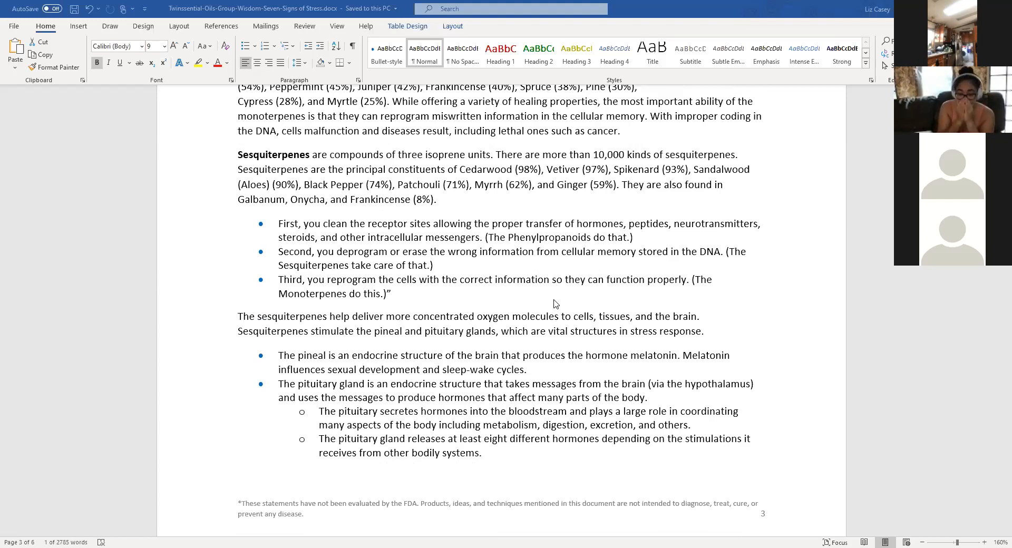
scroll(down, 3)
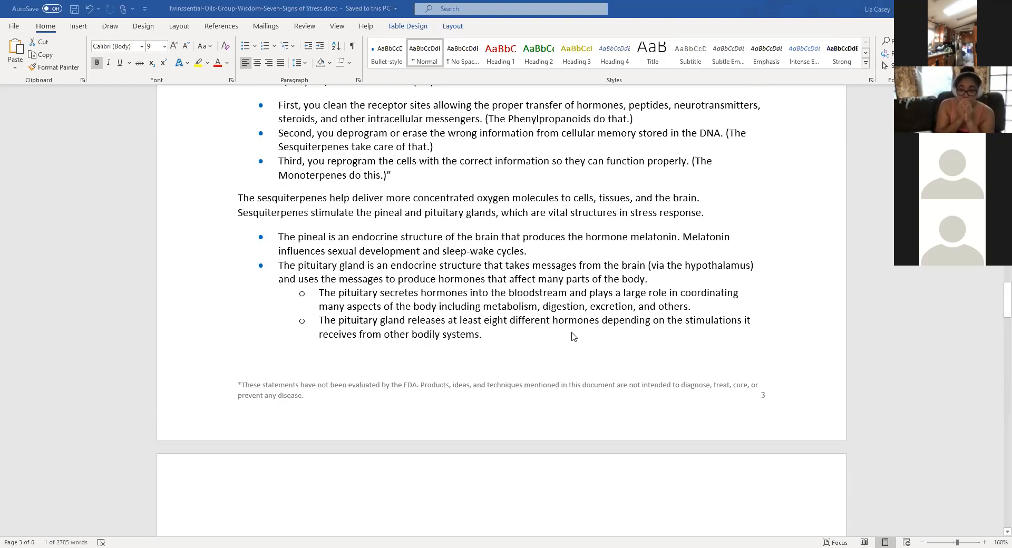
mouse_move(588, 361)
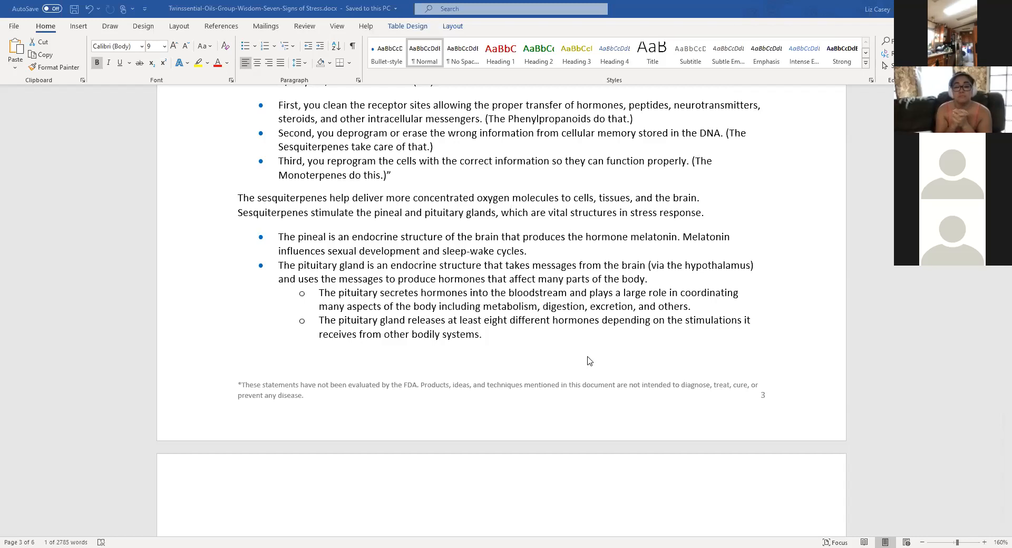
Scroll down to the 'Young Living oils & nutritional products that help with stress' table.
scroll(down, 3)
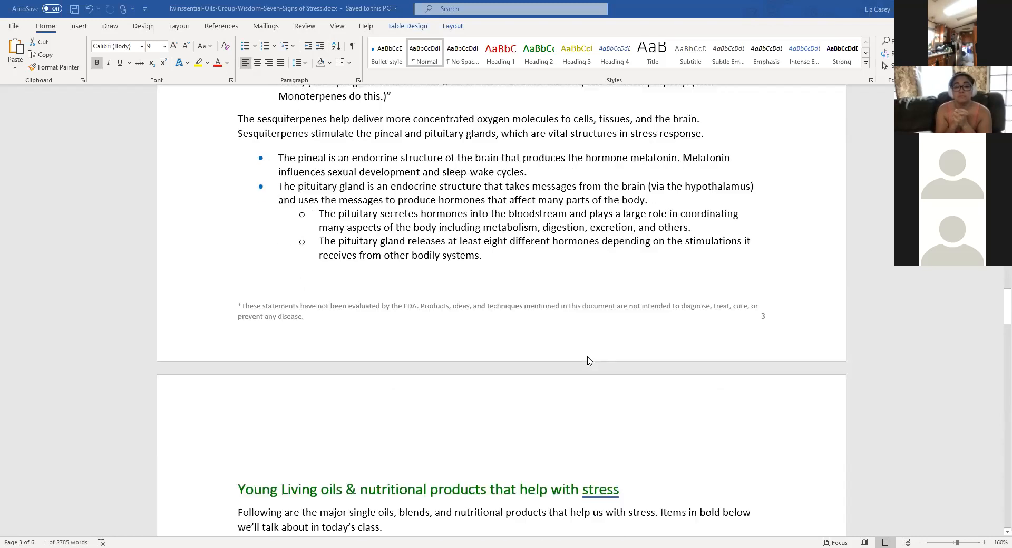
scroll(down, 3)
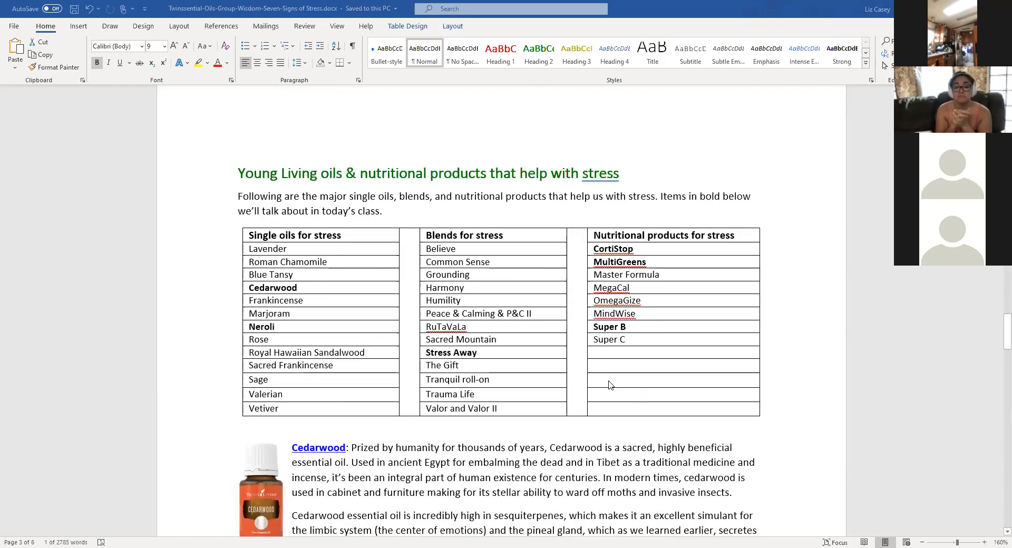
mouse_move(630, 373)
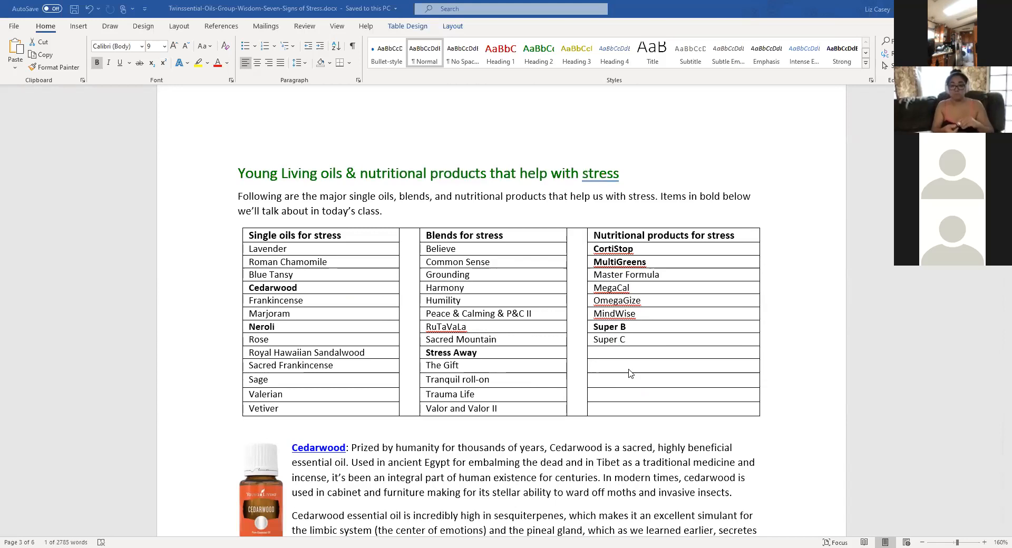
Scroll down so the Cedarwood and Neroli entries beneath the stress oils table are visible.
scroll(down, 3)
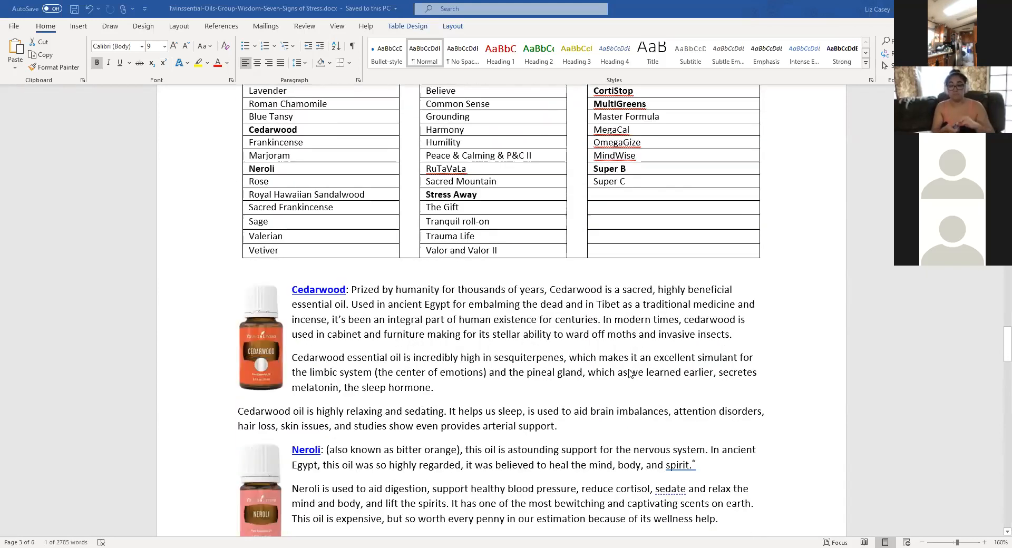
scroll(down, 3)
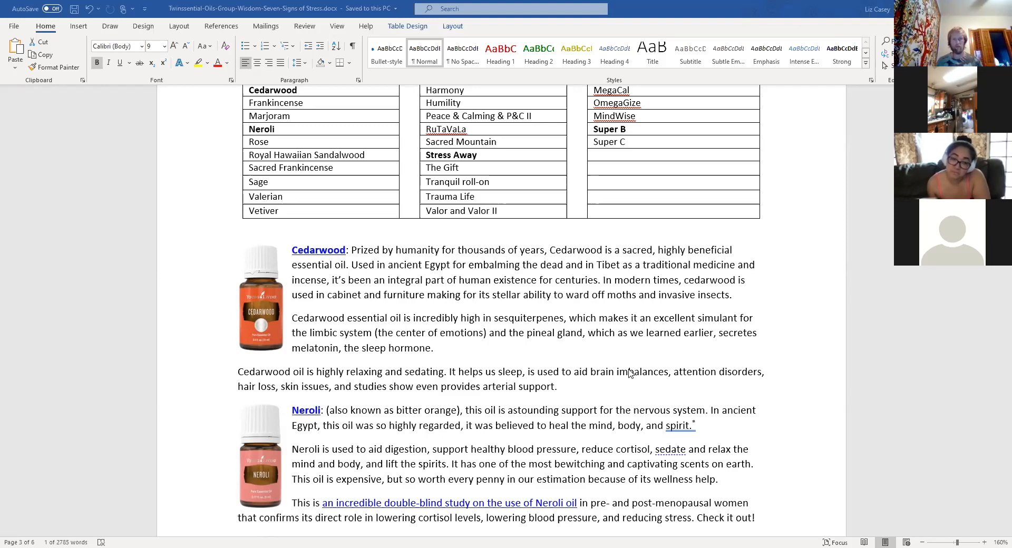
Scroll down to the Stress Away blend entry with its constituents below Neroli.
scroll(down, 3)
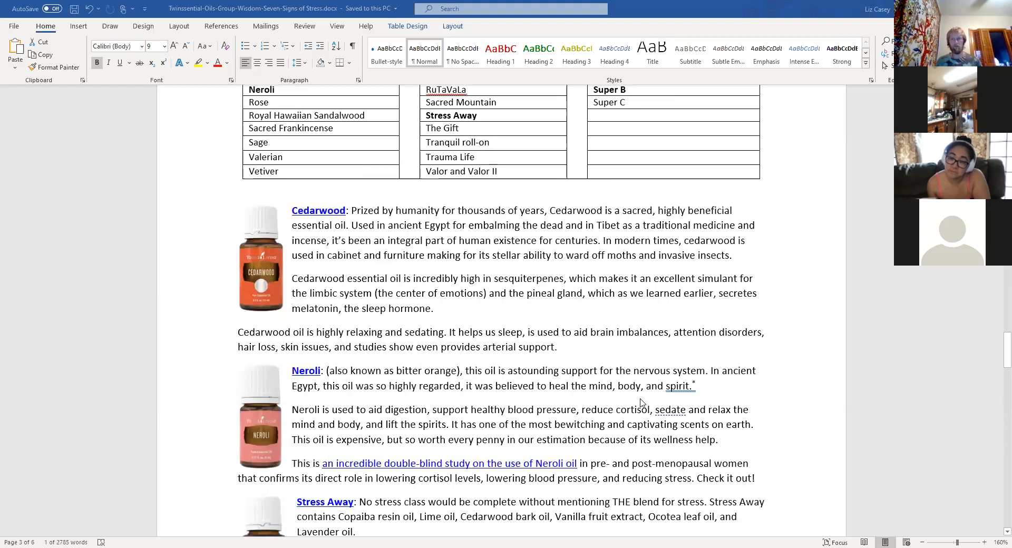
scroll(down, 3)
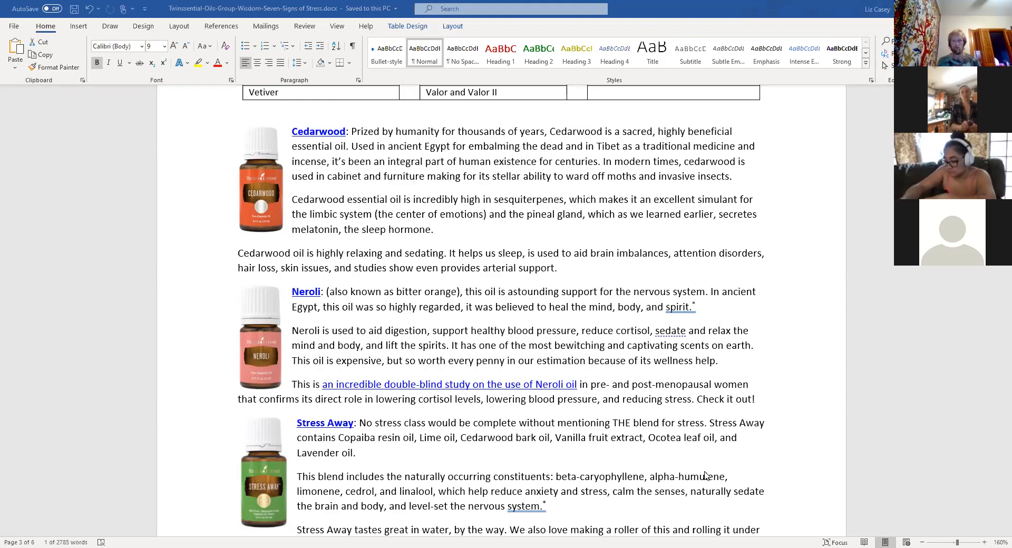
scroll(down, 3)
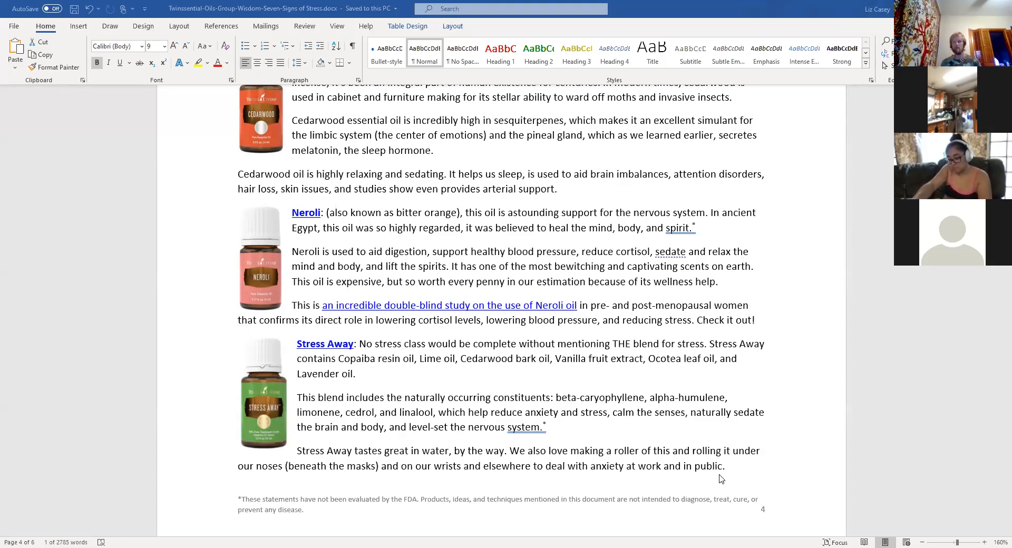
scroll(down, 3)
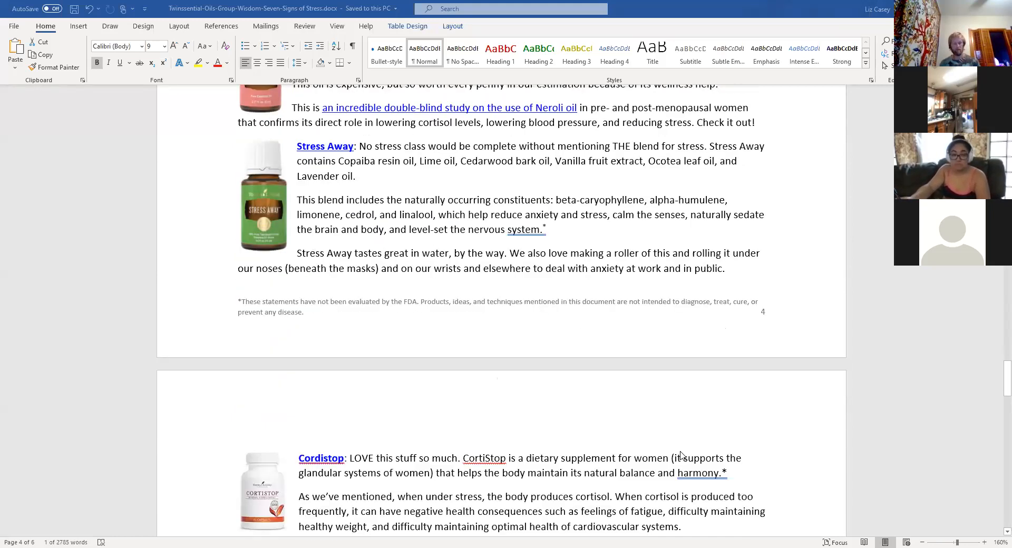
scroll(down, 3)
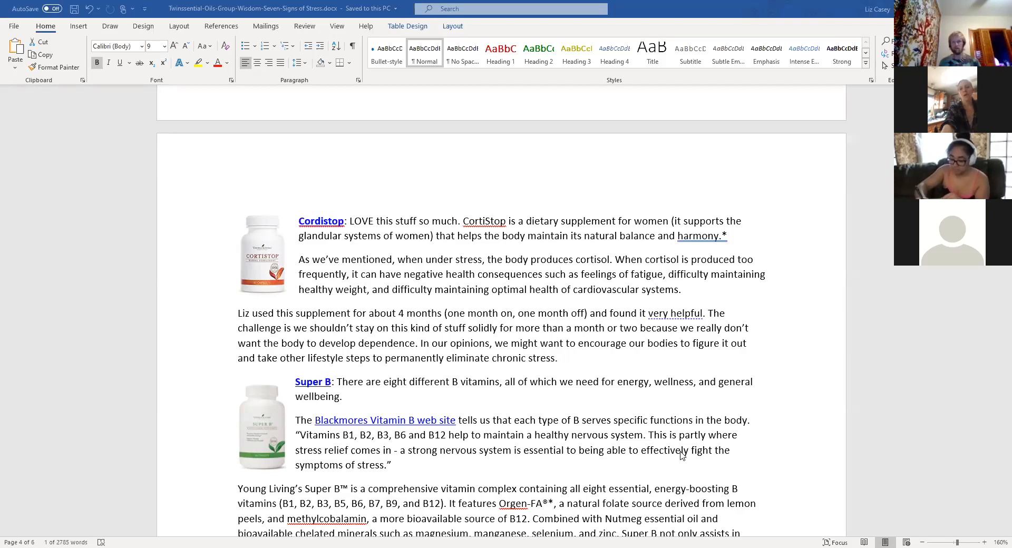
mouse_move(685, 452)
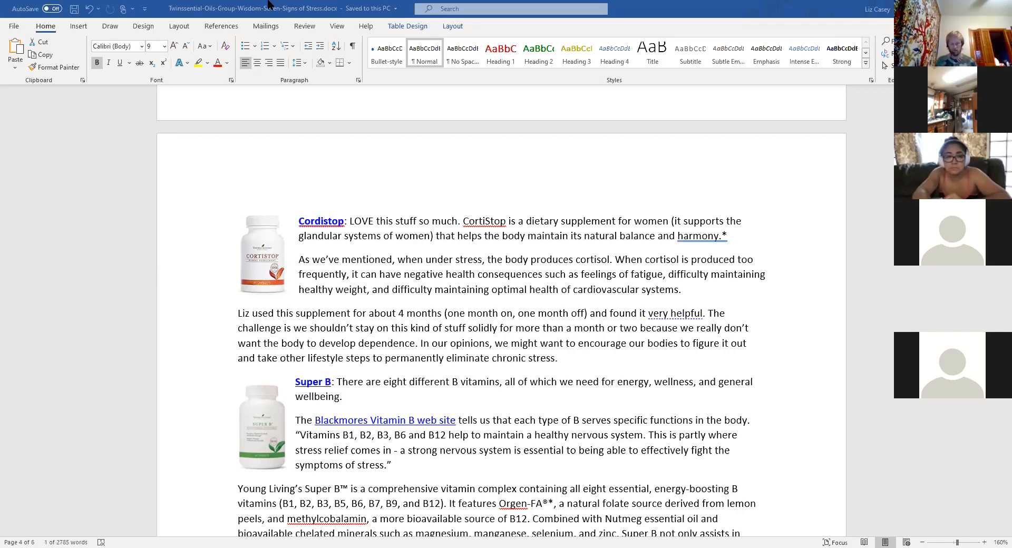
mouse_move(531, 304)
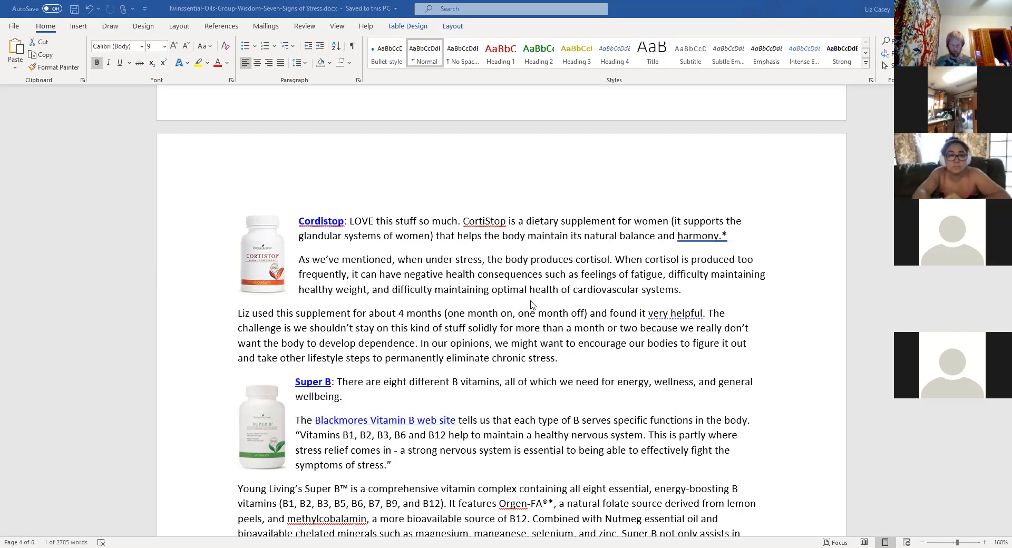
mouse_move(351, 323)
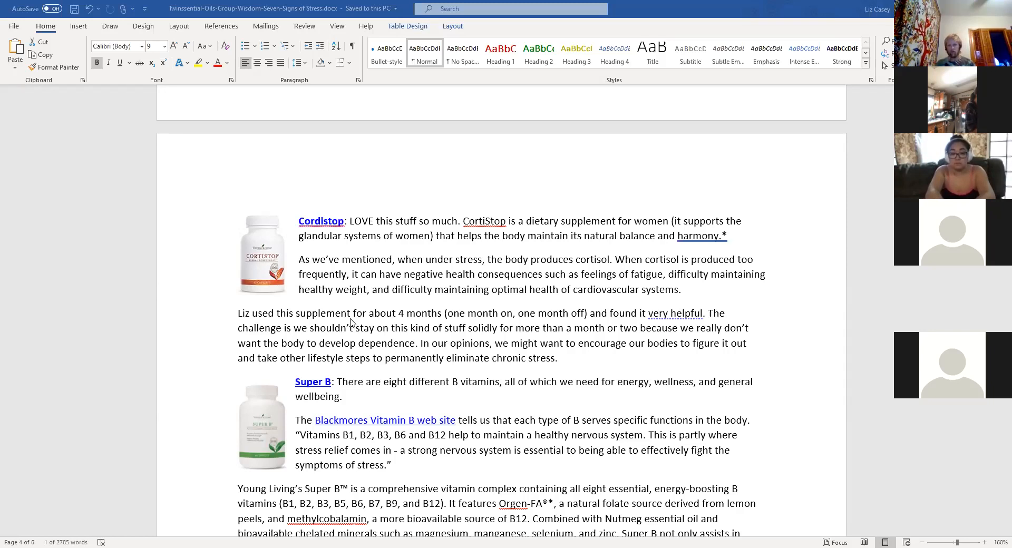
mouse_move(368, 333)
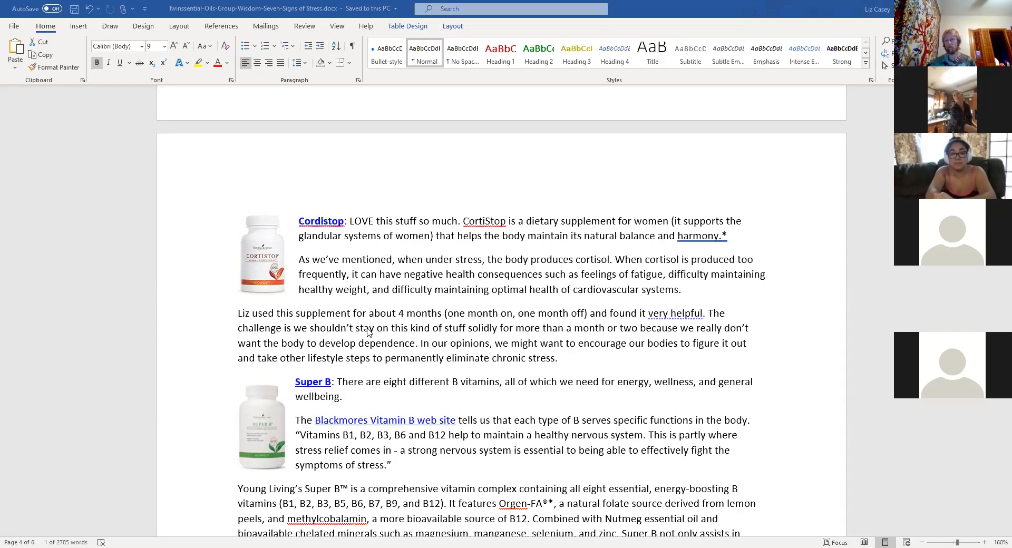
mouse_move(414, 339)
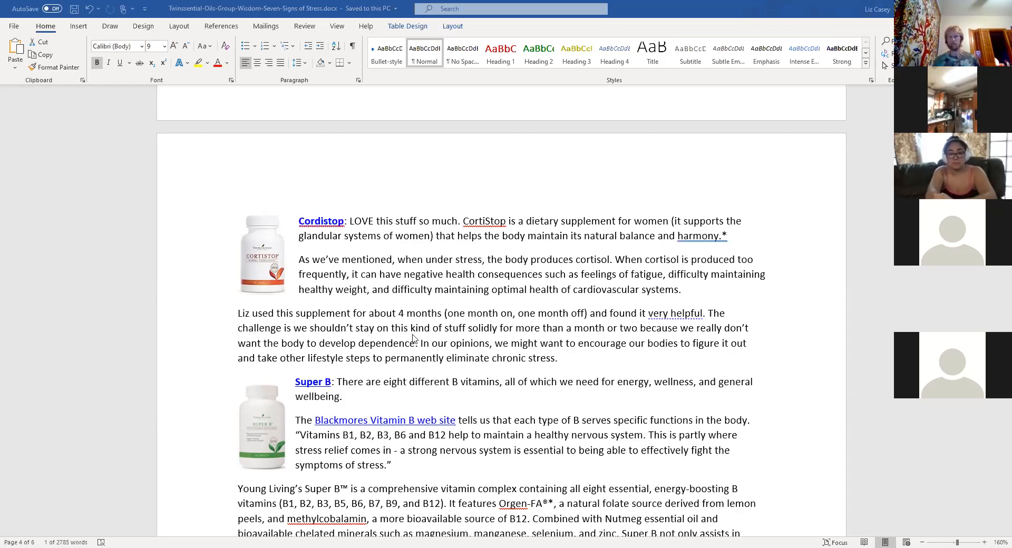
scroll(down, 3)
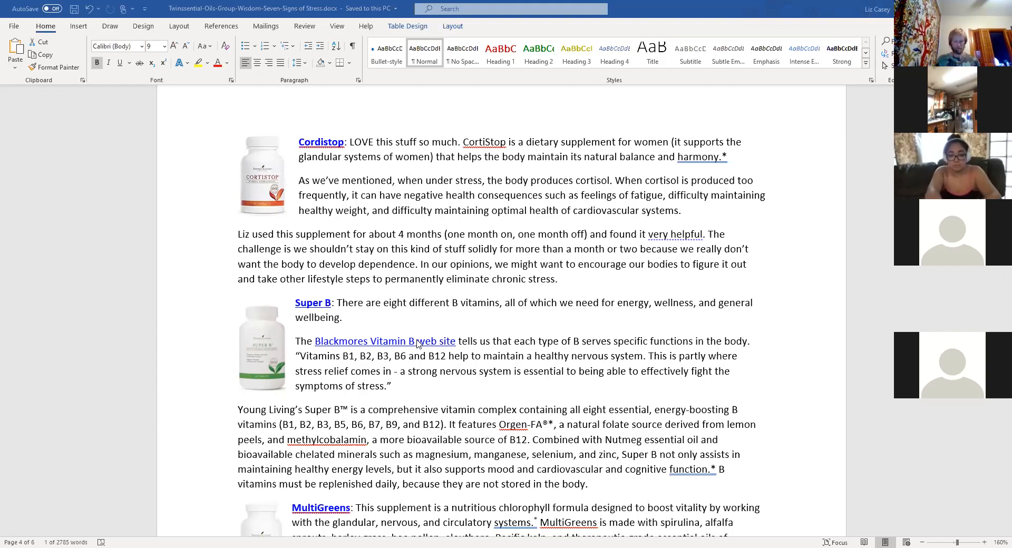
mouse_move(499, 316)
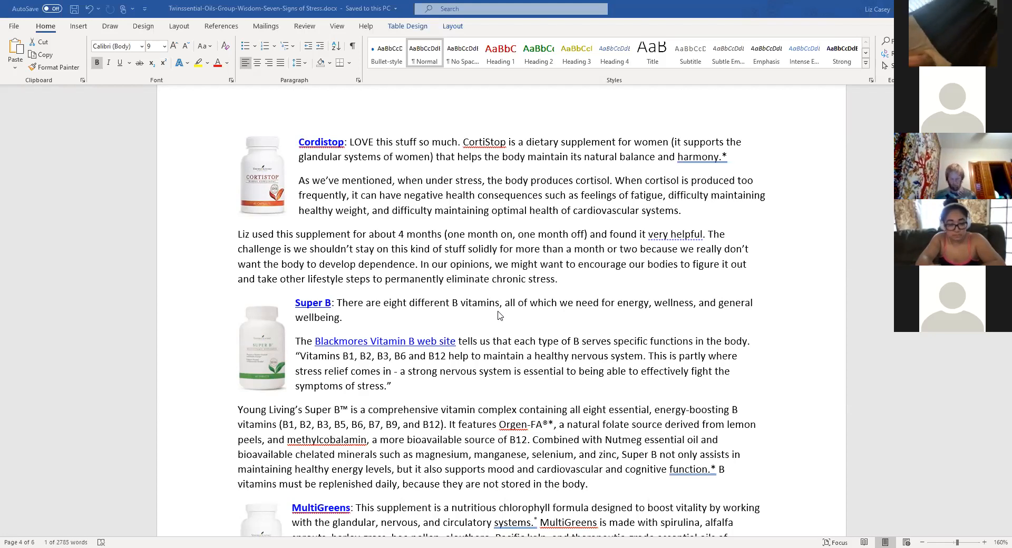
scroll(down, 3)
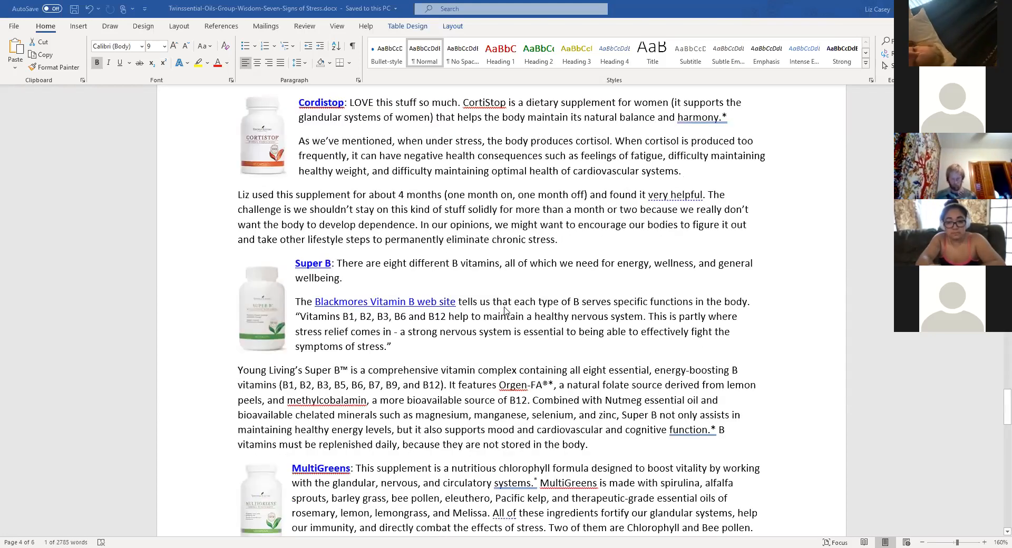
scroll(down, 3)
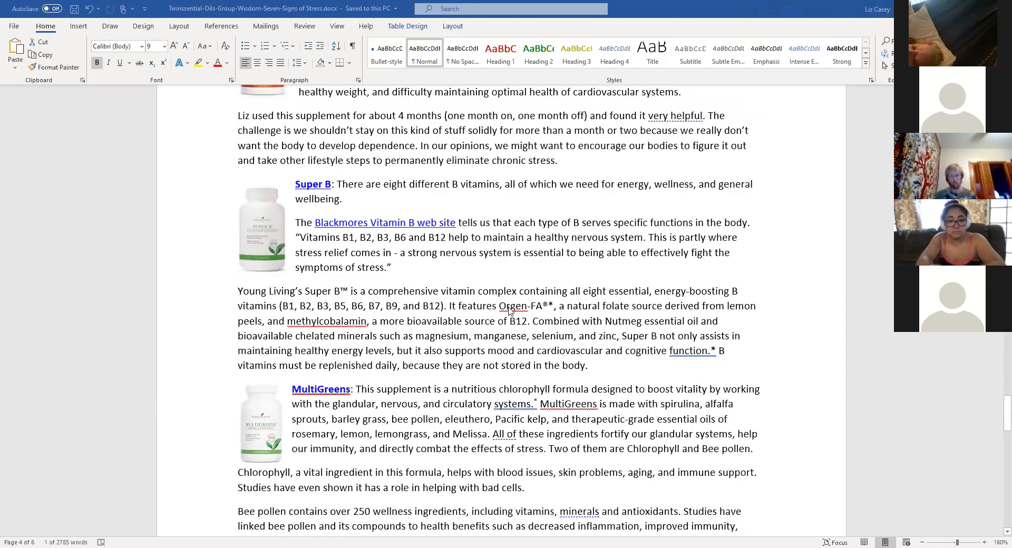
scroll(down, 3)
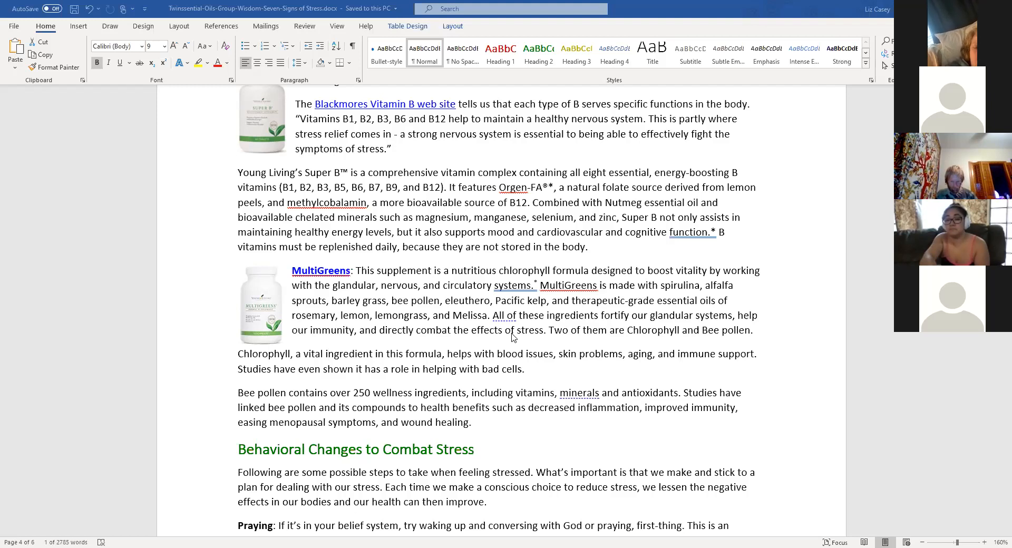
scroll(down, 3)
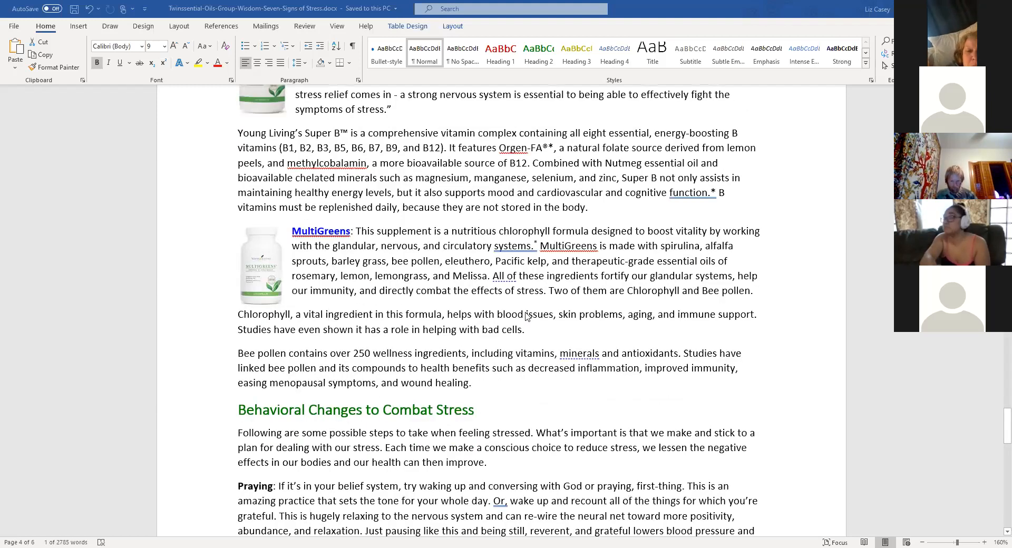
scroll(down, 3)
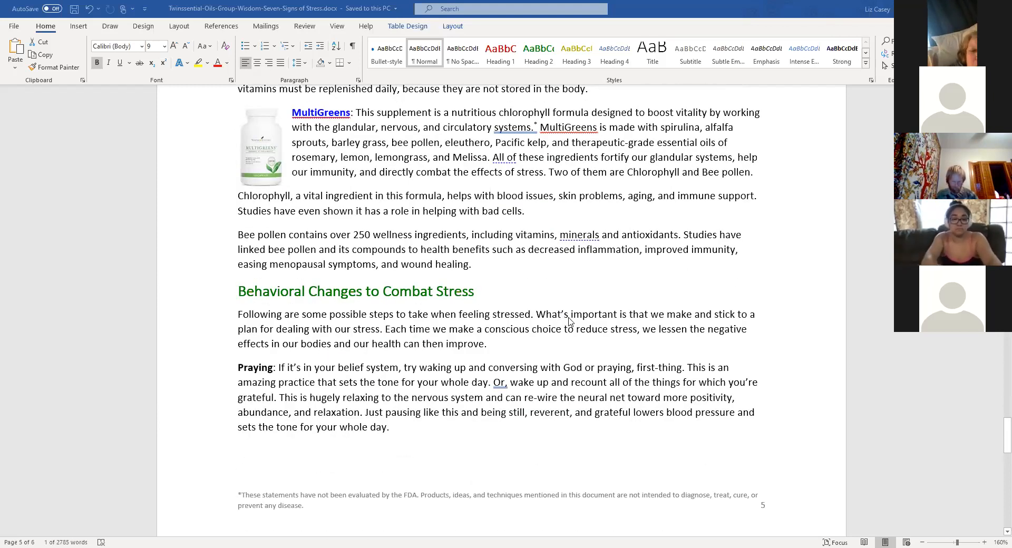
scroll(down, 3)
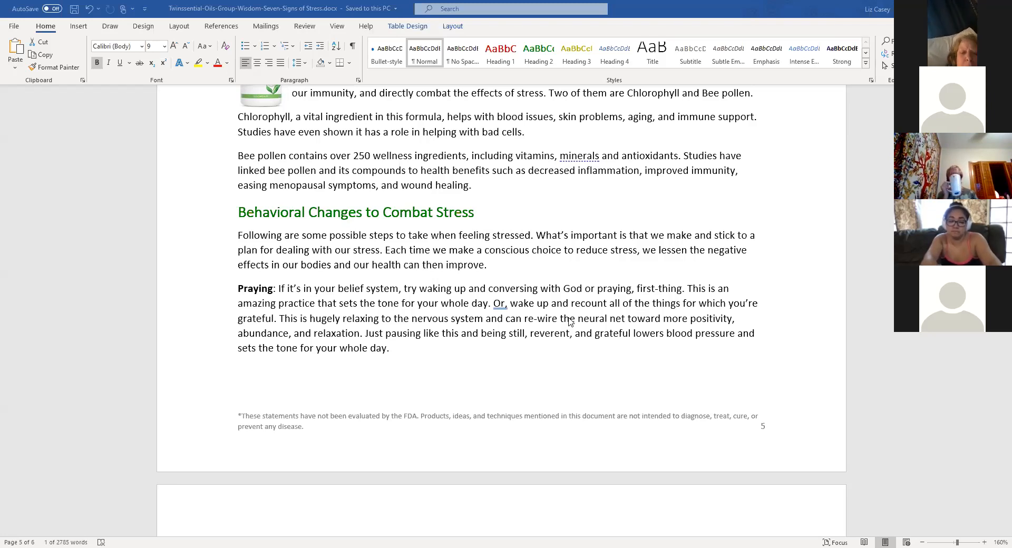
scroll(down, 3)
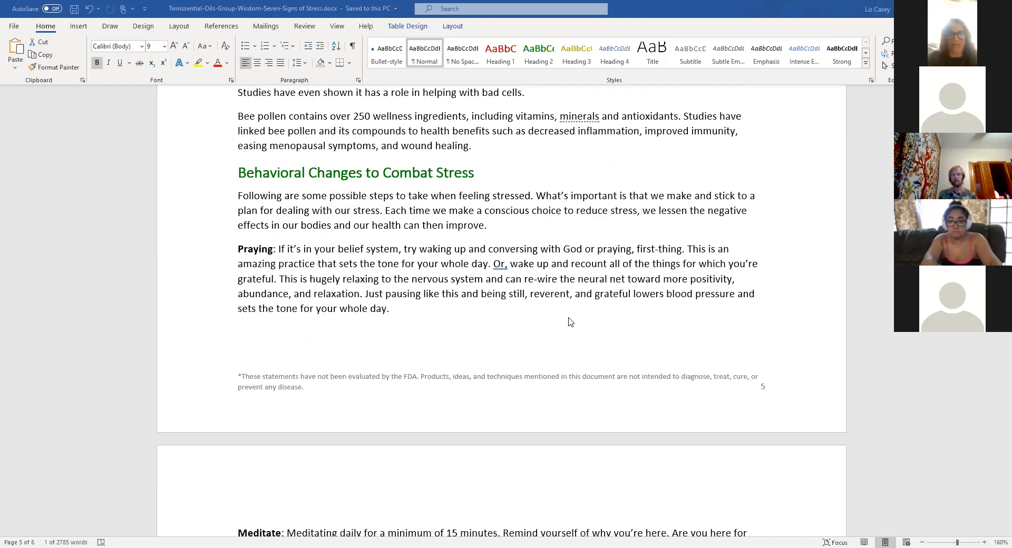
mouse_move(645, 307)
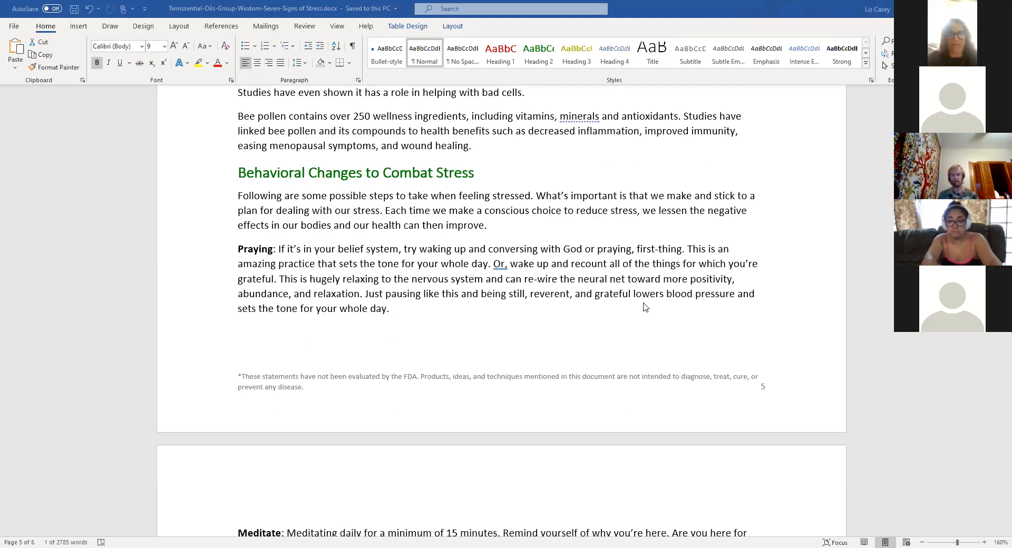
scroll(down, 3)
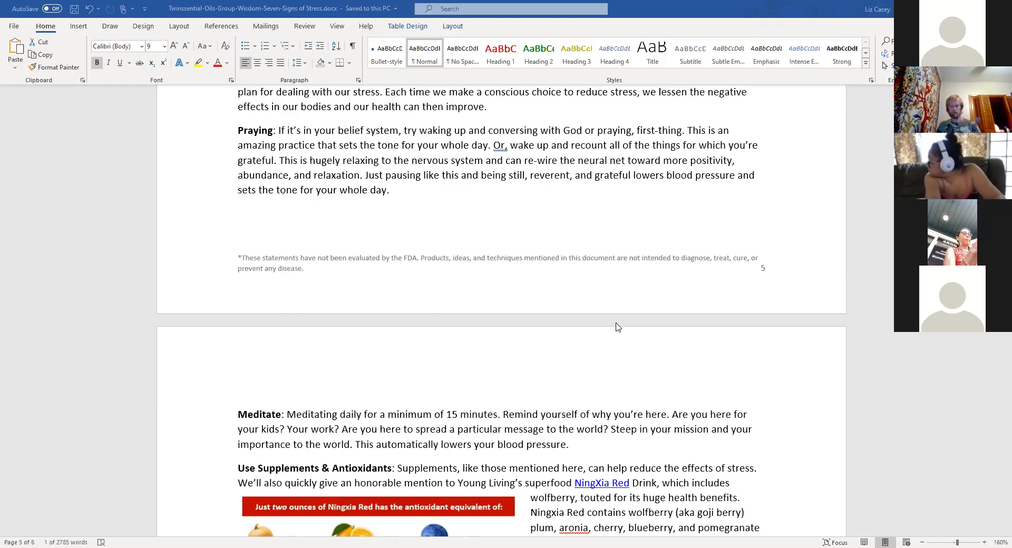
scroll(down, 3)
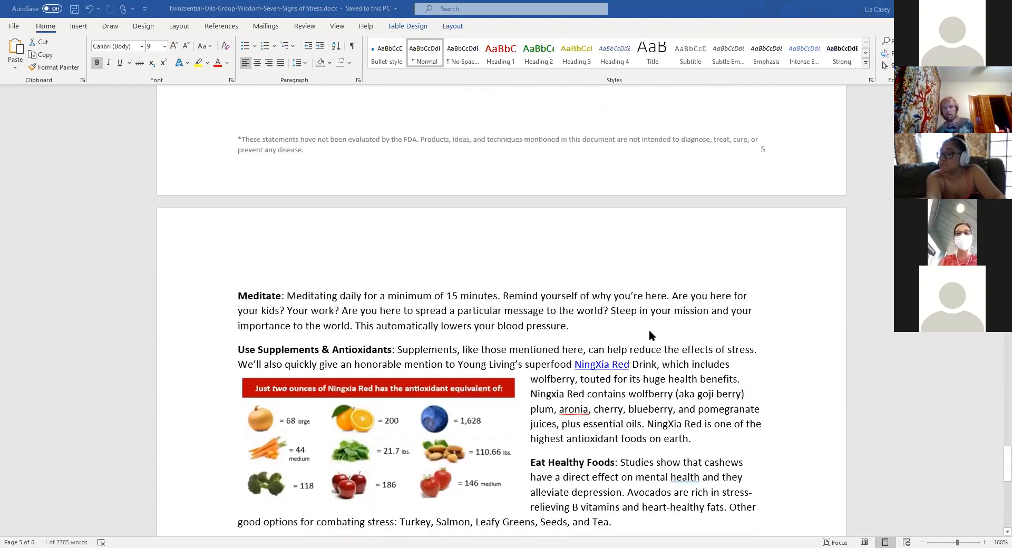
Scroll down to the Diaphragmatic Breath and Exercise Outdoors tips below the healthy foods paragraph.
scroll(down, 3)
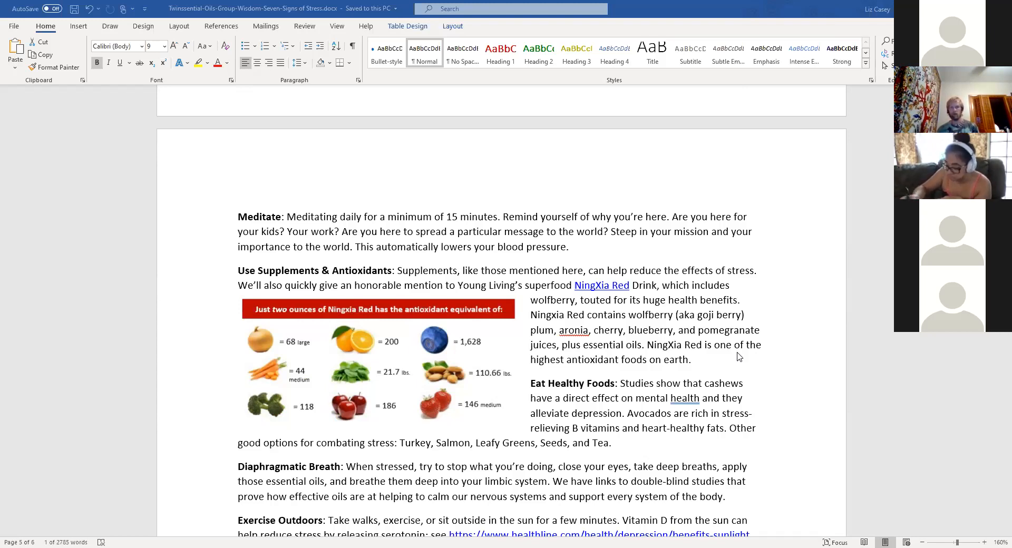
Scroll down to the 'Join our oily family!' contacts and the Premium Starter Kit paragraph with its image.
scroll(down, 3)
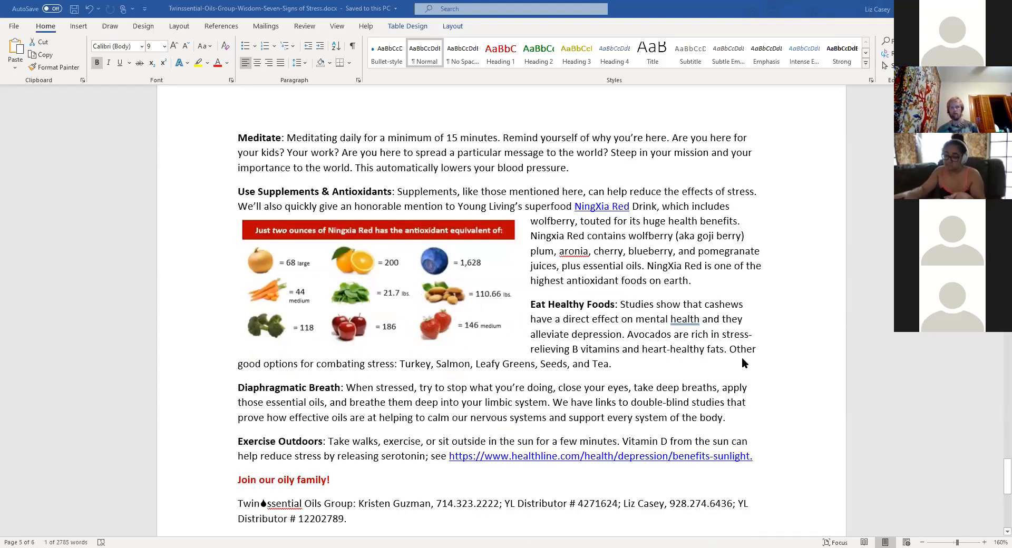
scroll(down, 3)
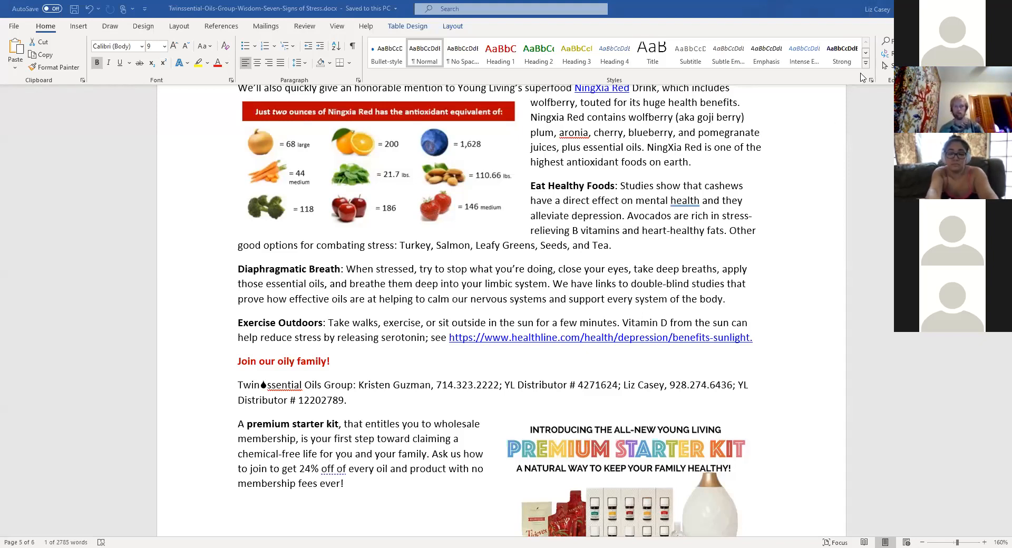
mouse_move(608, 291)
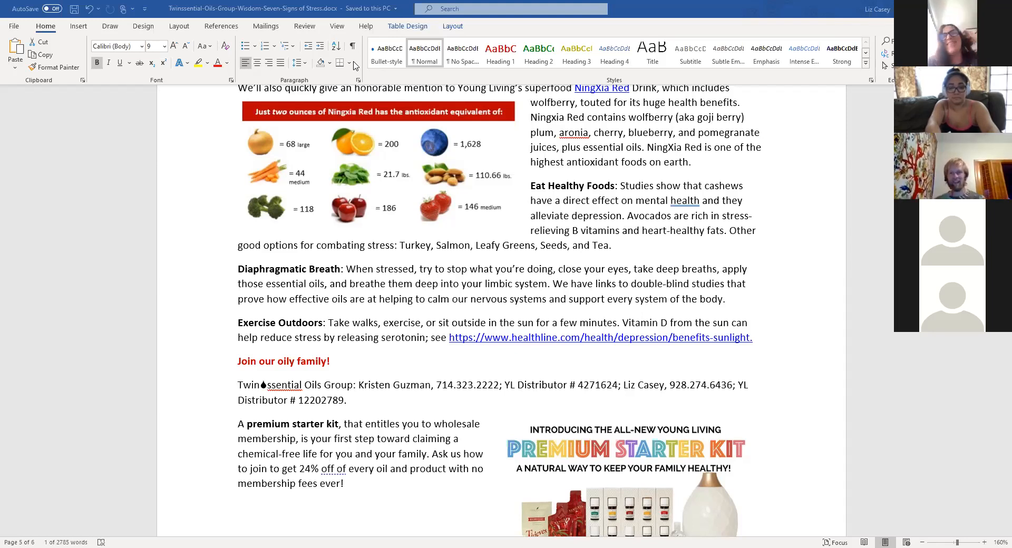
mouse_move(577, 369)
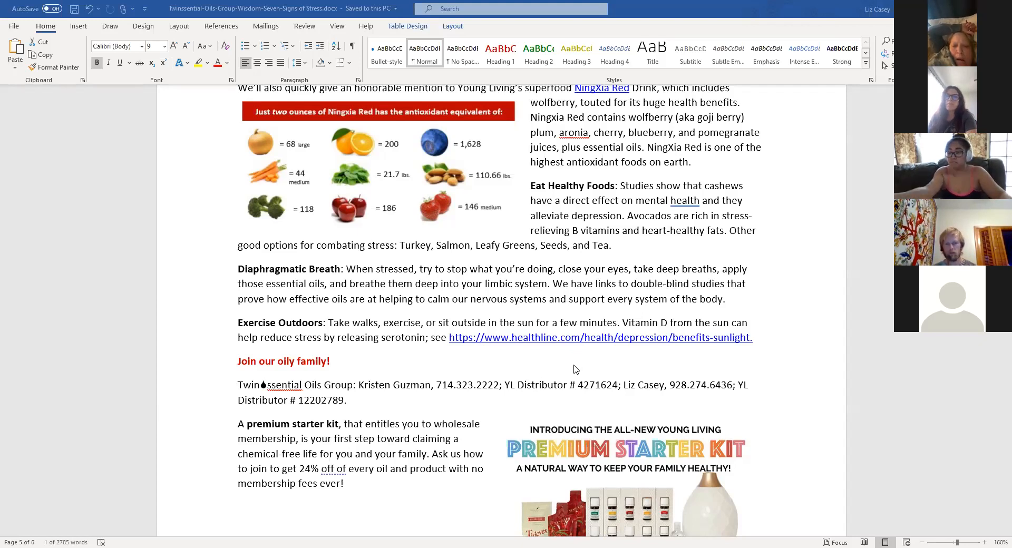
mouse_move(207, 151)
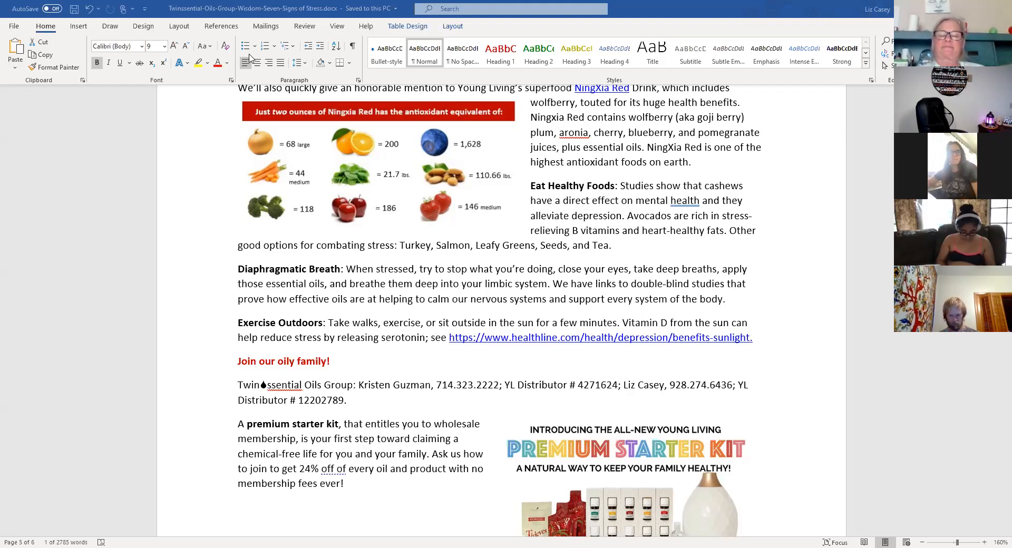
mouse_move(649, 81)
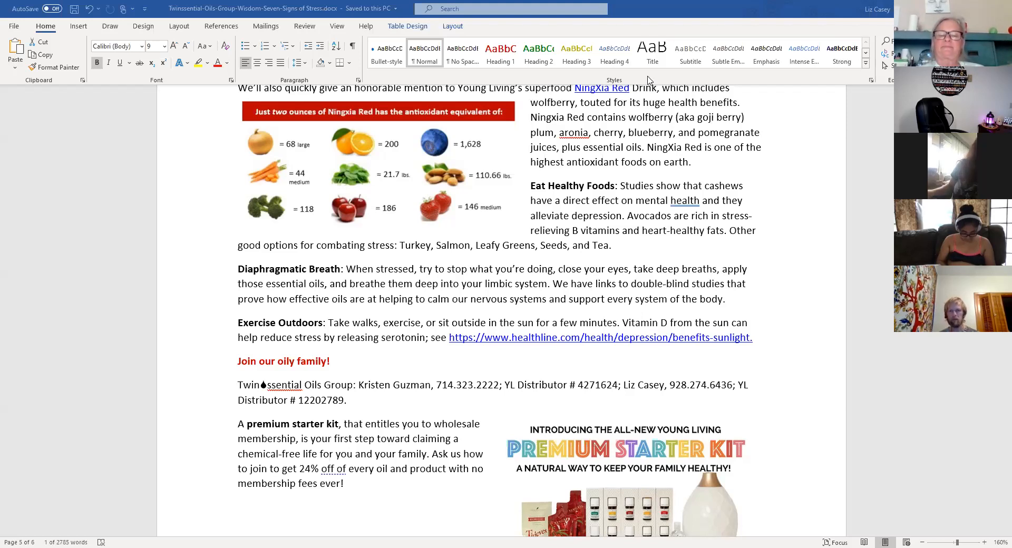